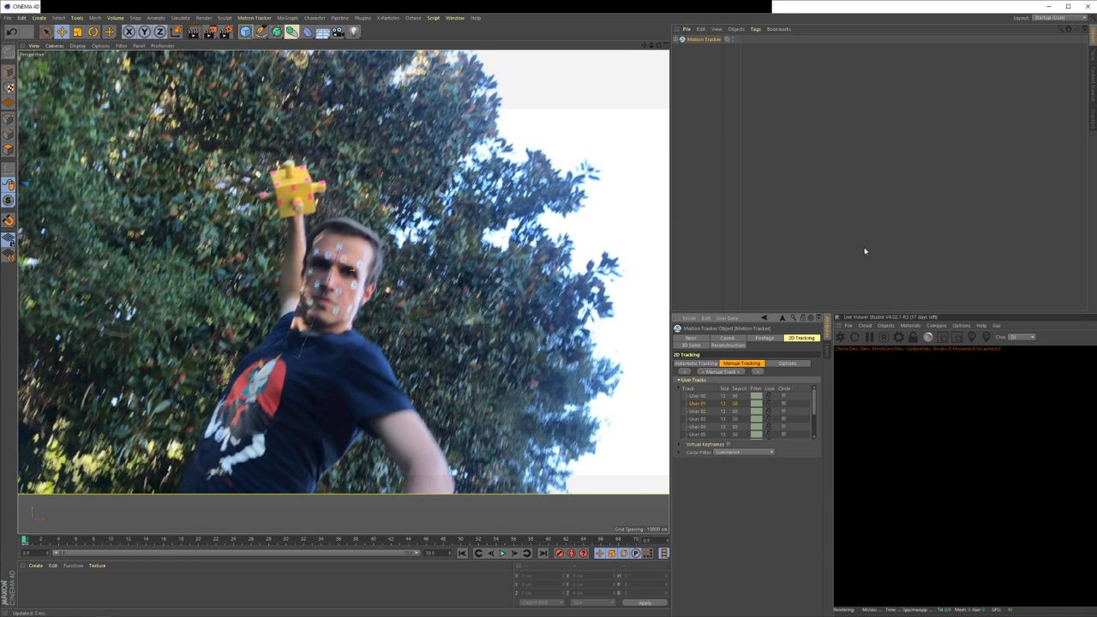
mouse_move(343, 78)
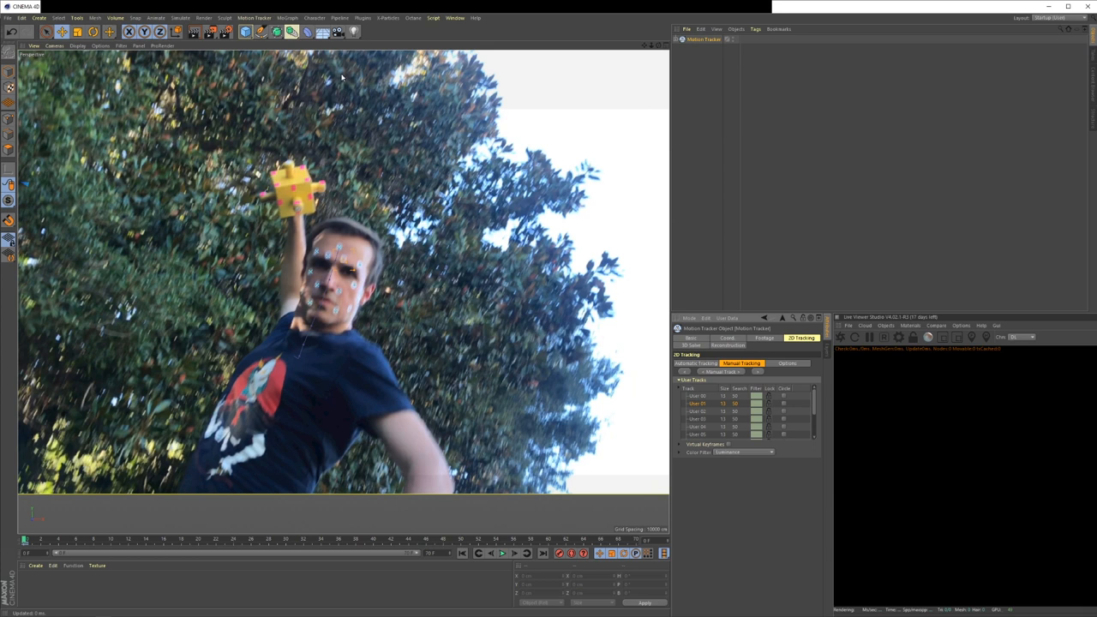
mouse_move(357, 130)
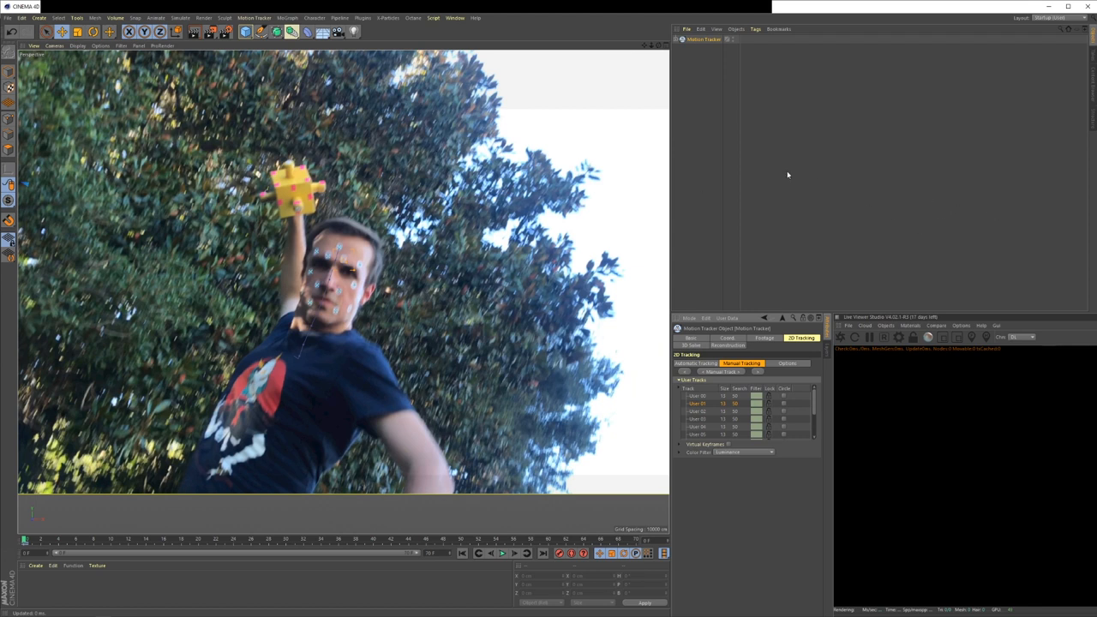
mouse_move(830, 161)
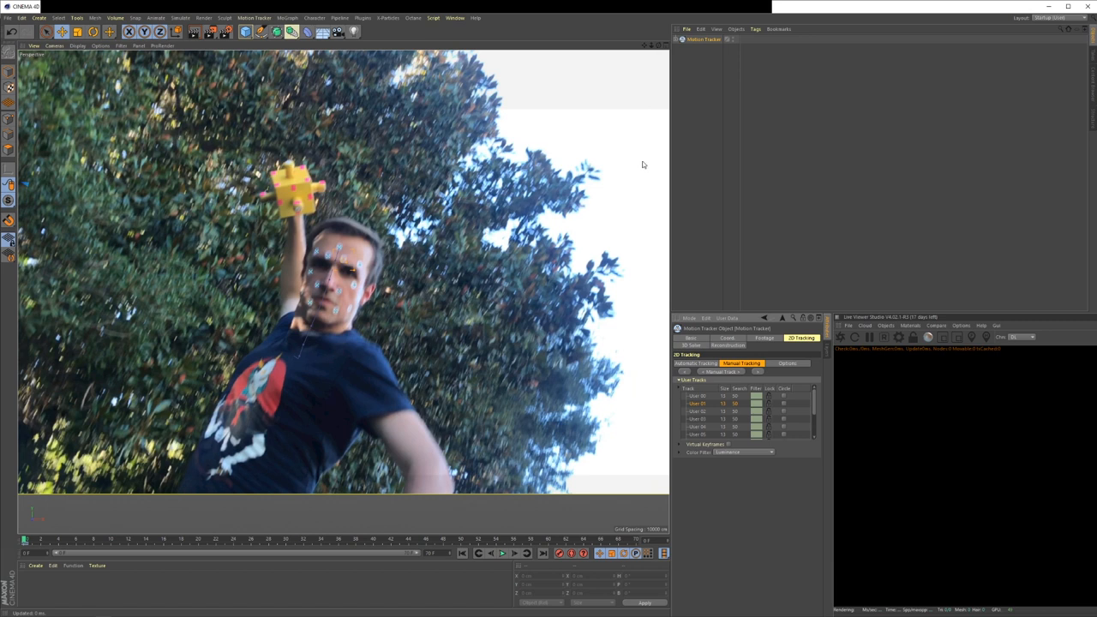
mouse_move(805, 140)
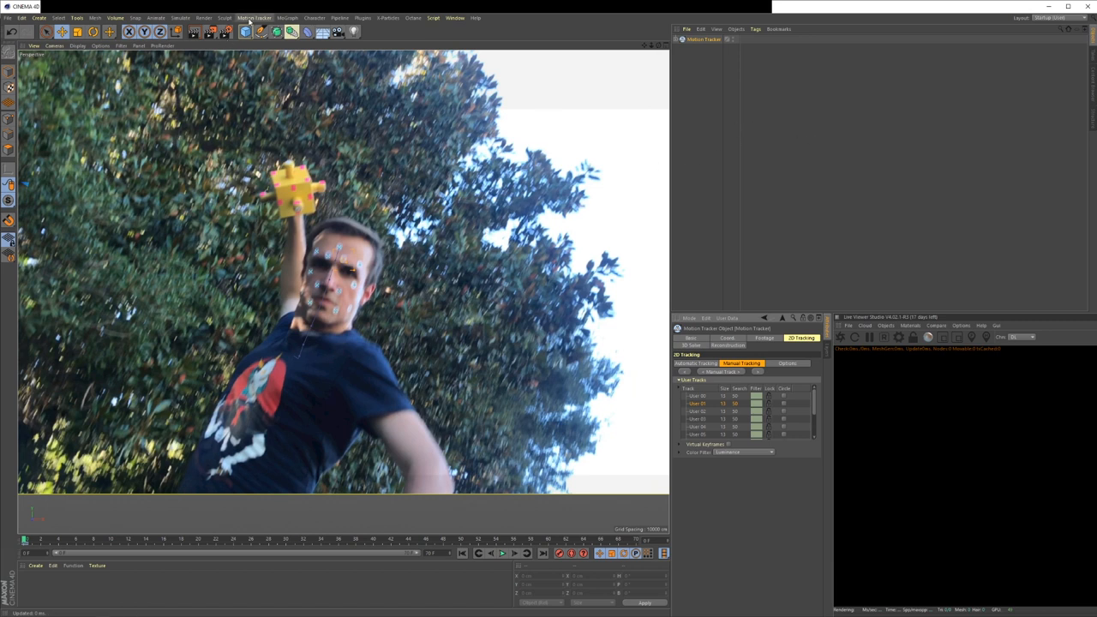
Inspect the Motion Camera, then show the Motion Tracker's Footage settings with the selfie clip
click(254, 17)
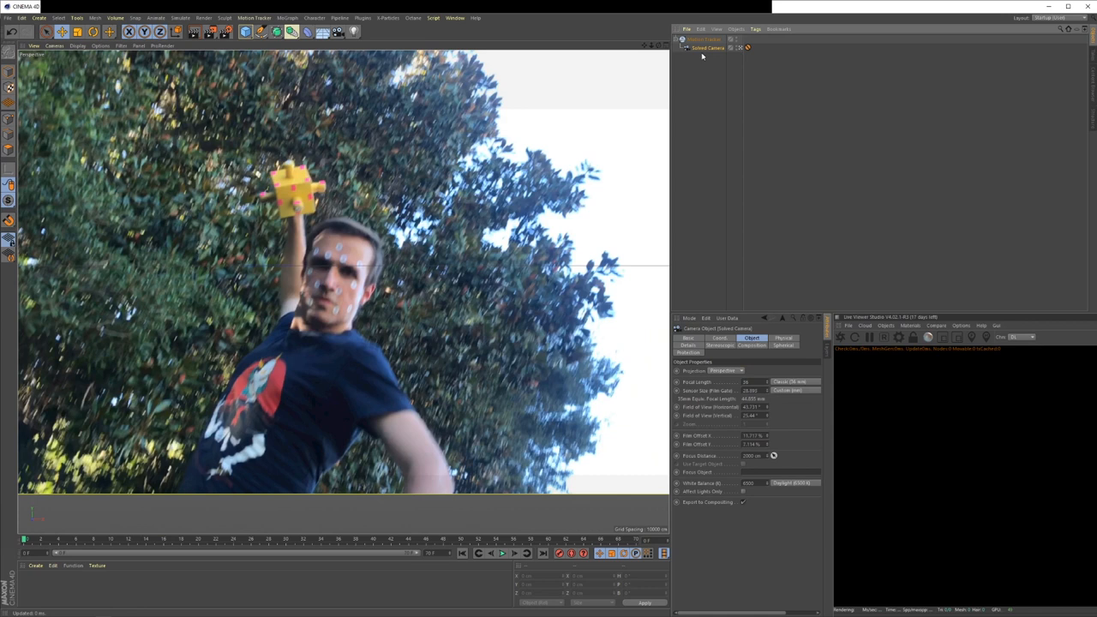
click(703, 40)
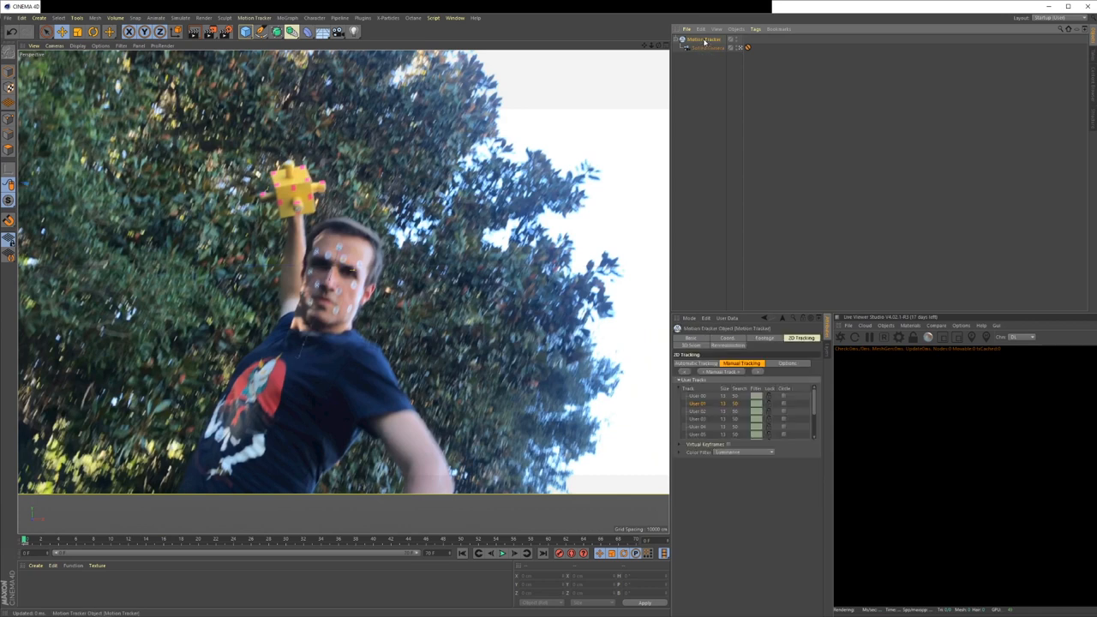
click(763, 338)
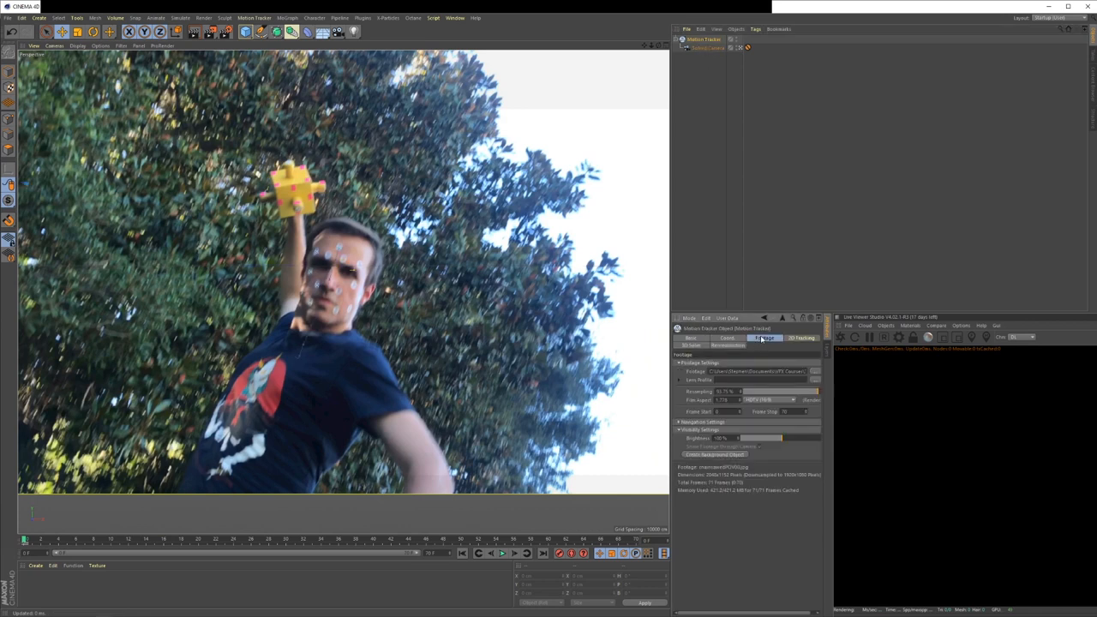
click(761, 337)
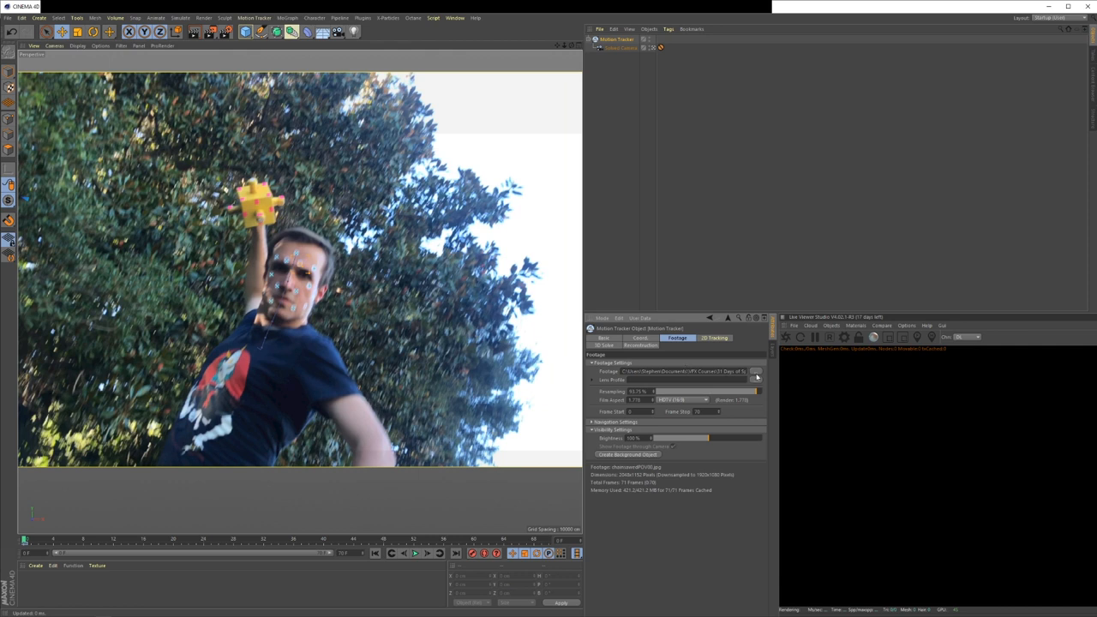
mouse_move(770, 377)
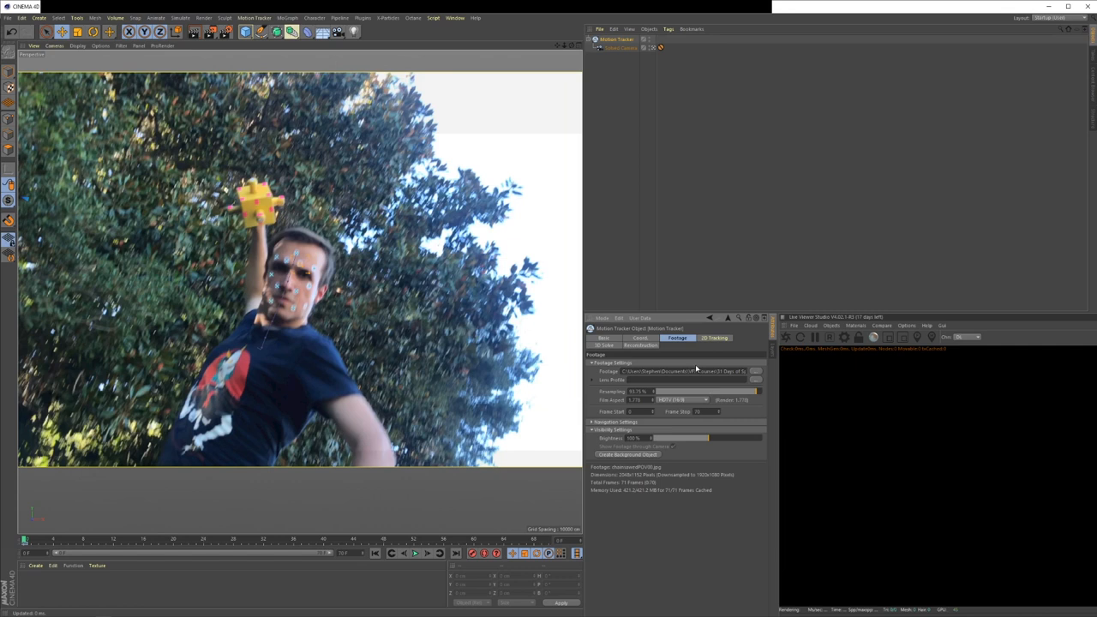
mouse_move(343, 322)
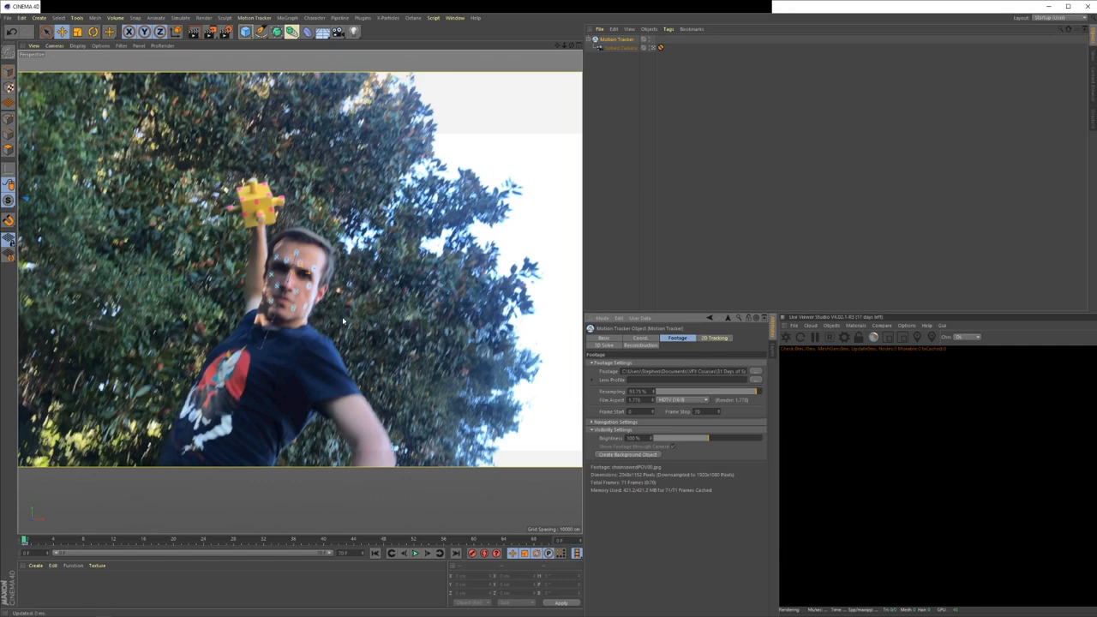
mouse_move(157, 244)
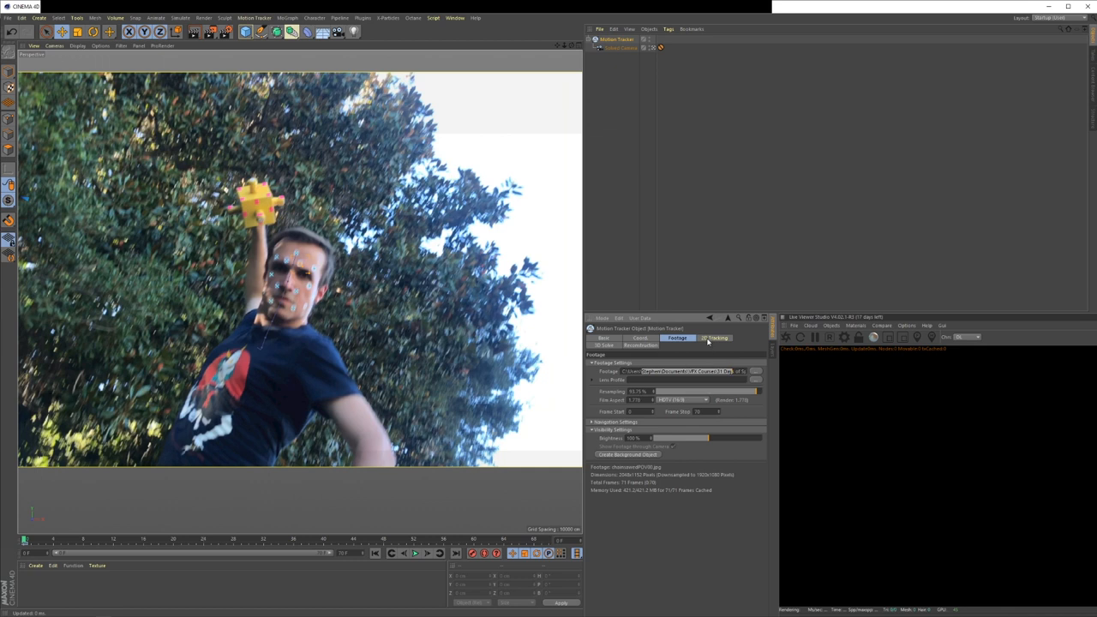
click(715, 338)
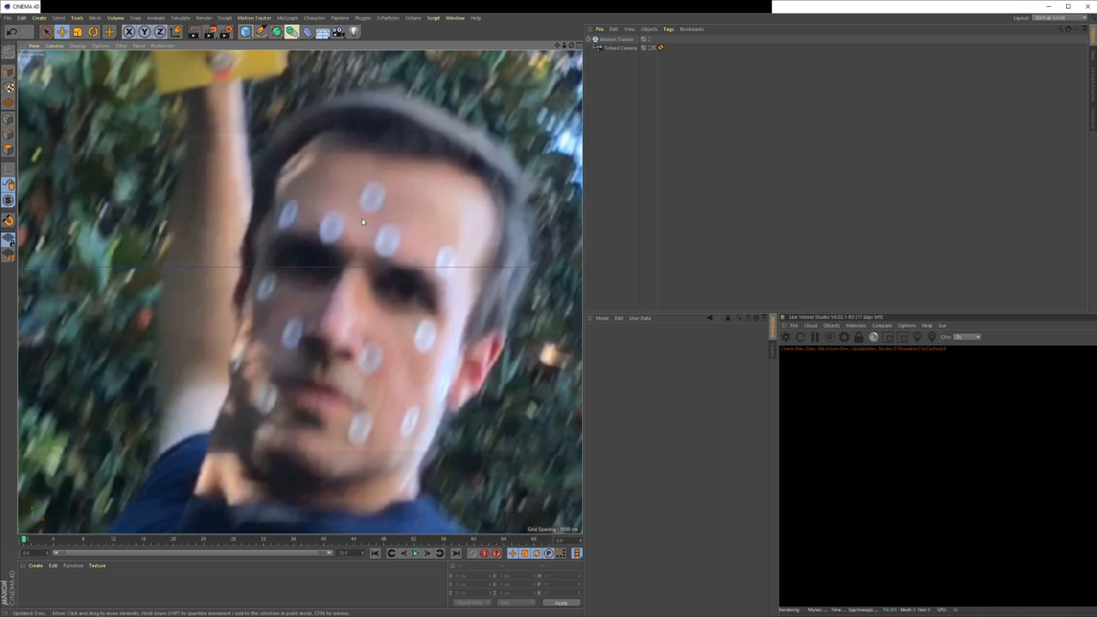
mouse_move(415, 216)
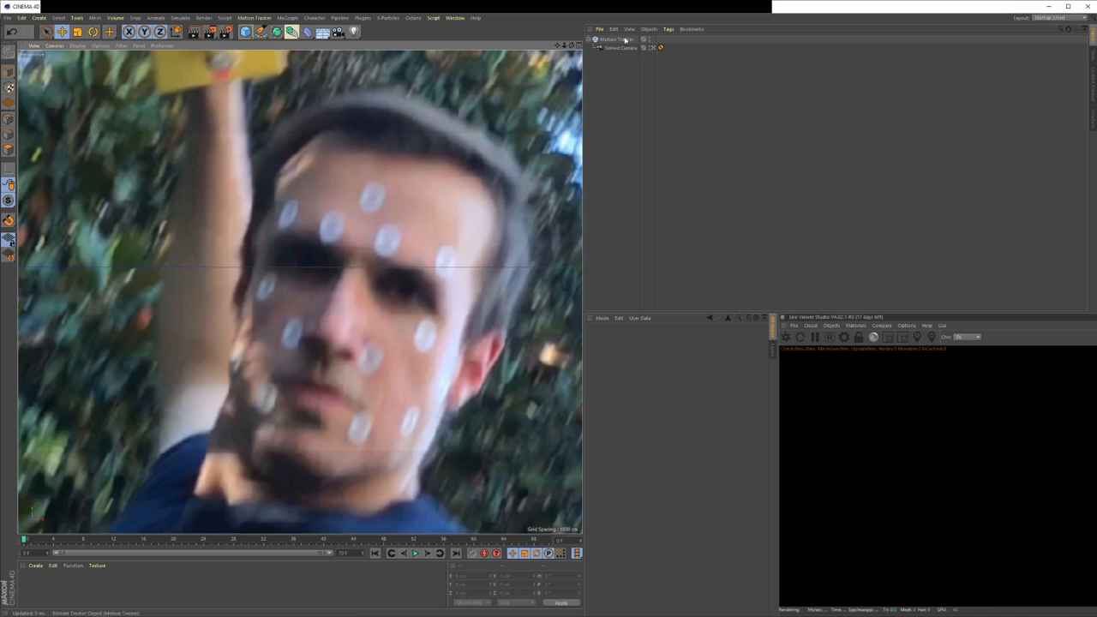
mouse_move(614, 39)
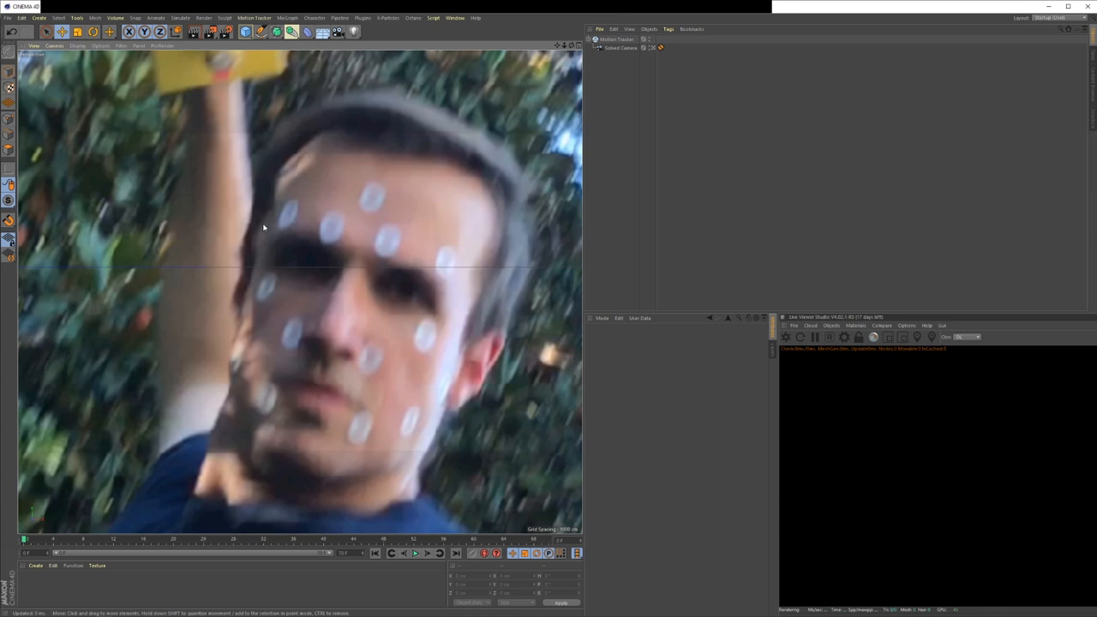
mouse_move(364, 216)
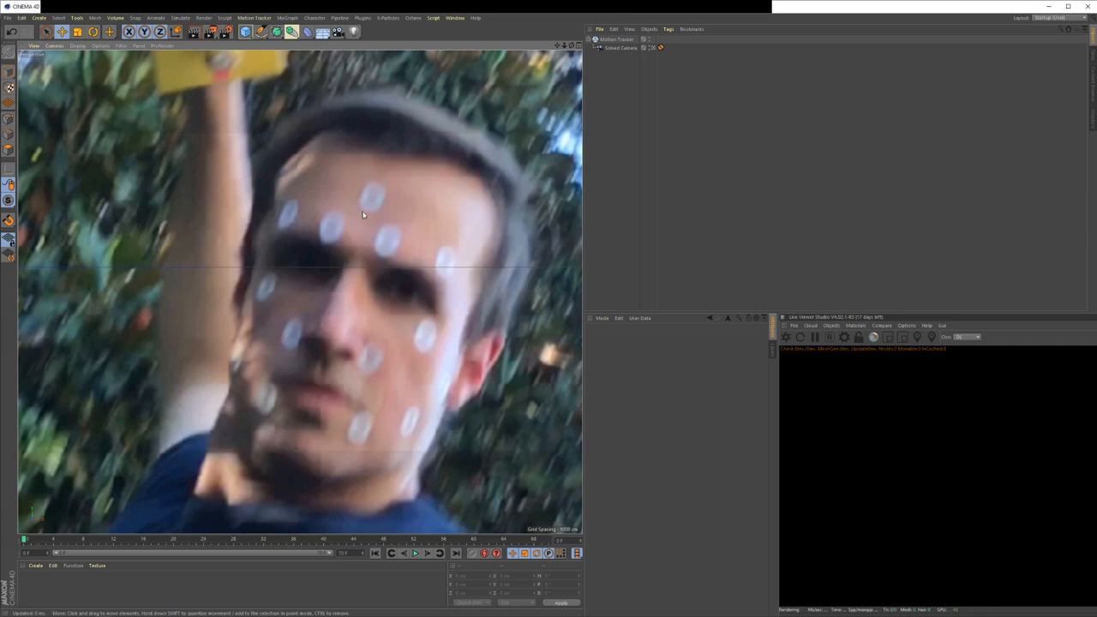
mouse_move(218, 343)
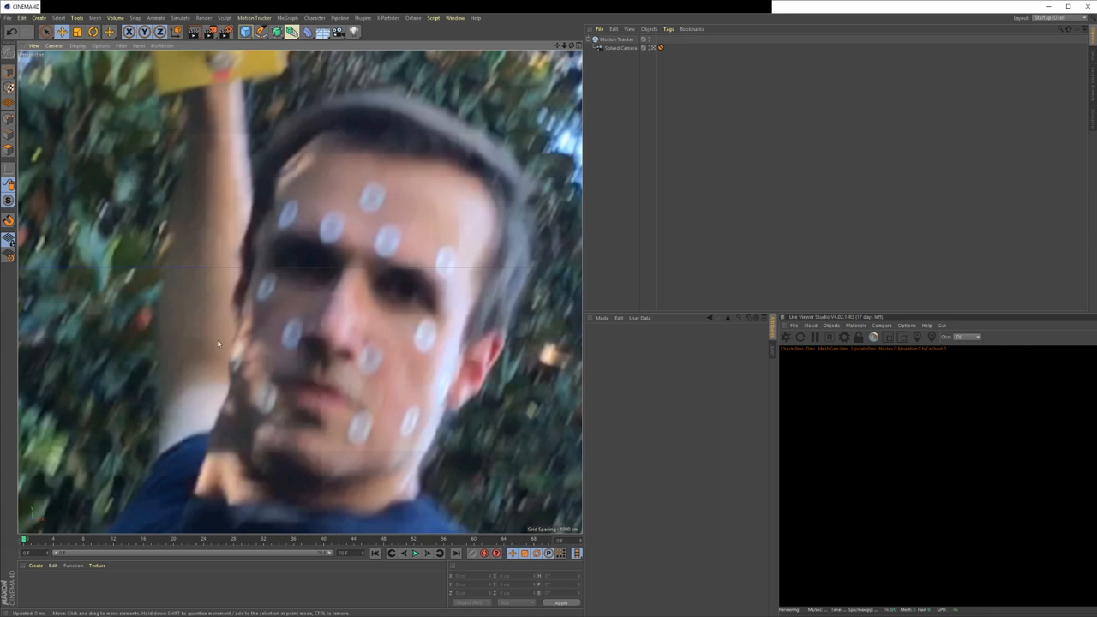
mouse_move(337, 381)
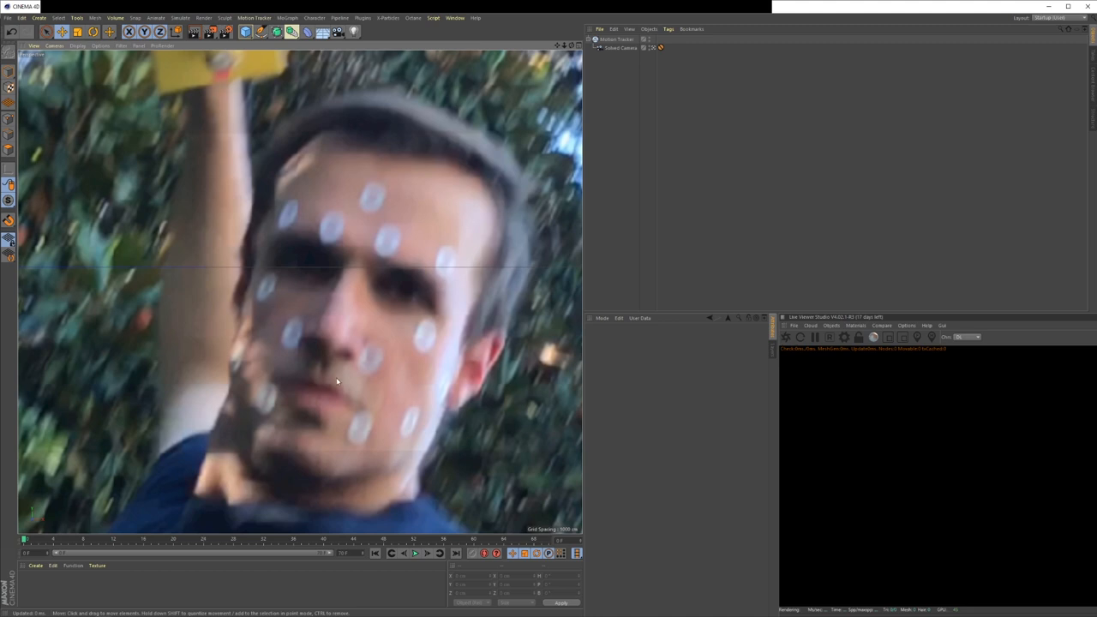
mouse_move(494, 152)
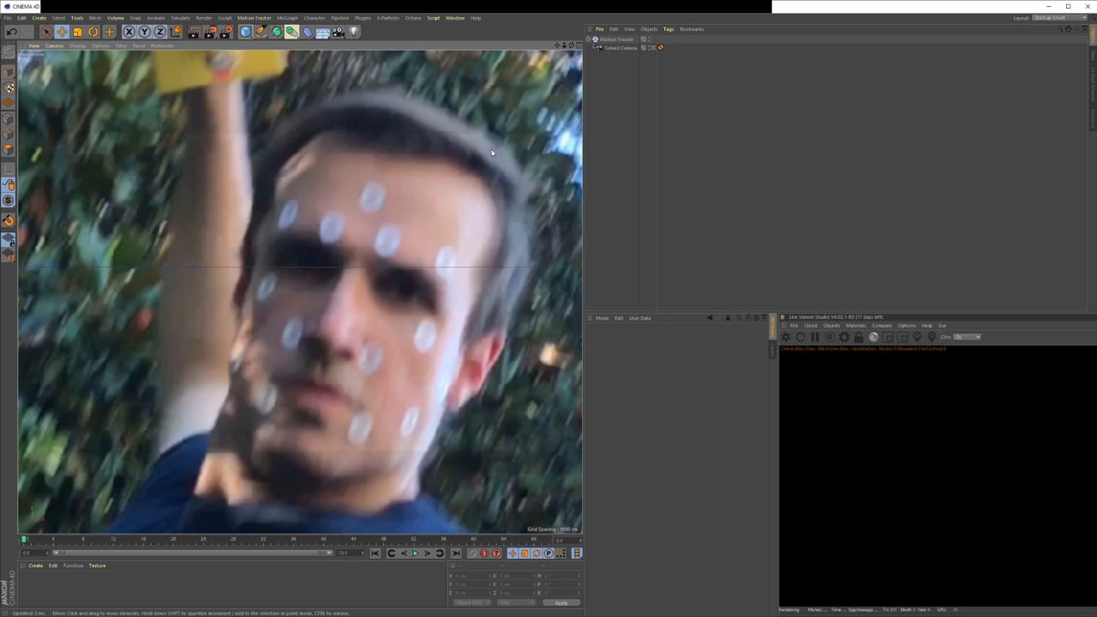
mouse_move(404, 312)
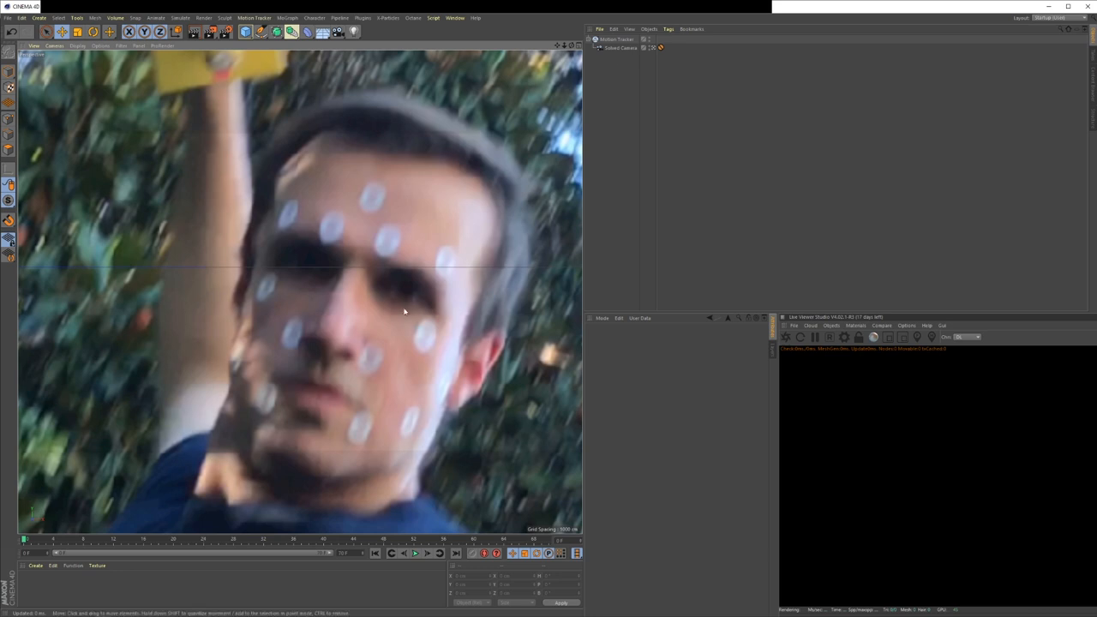
click(615, 39)
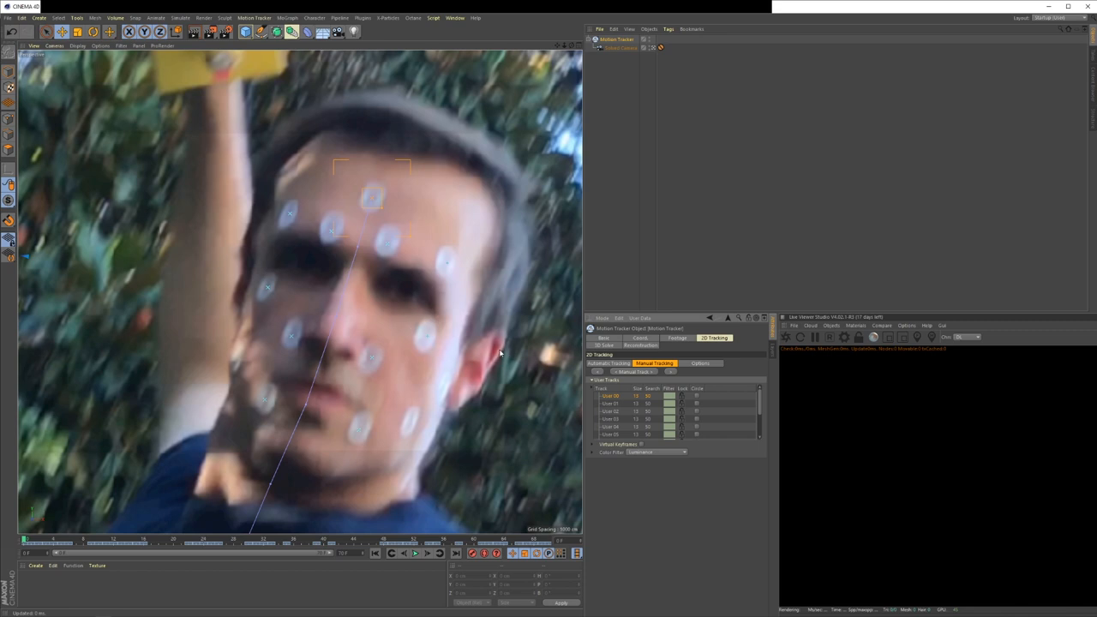
mouse_move(504, 345)
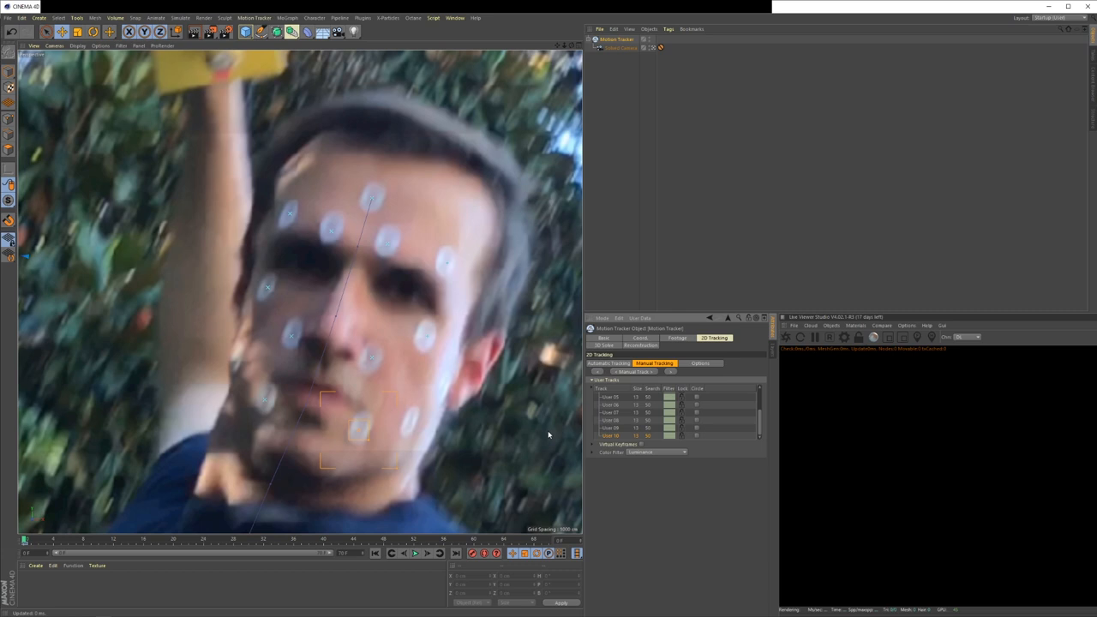
mouse_move(355, 432)
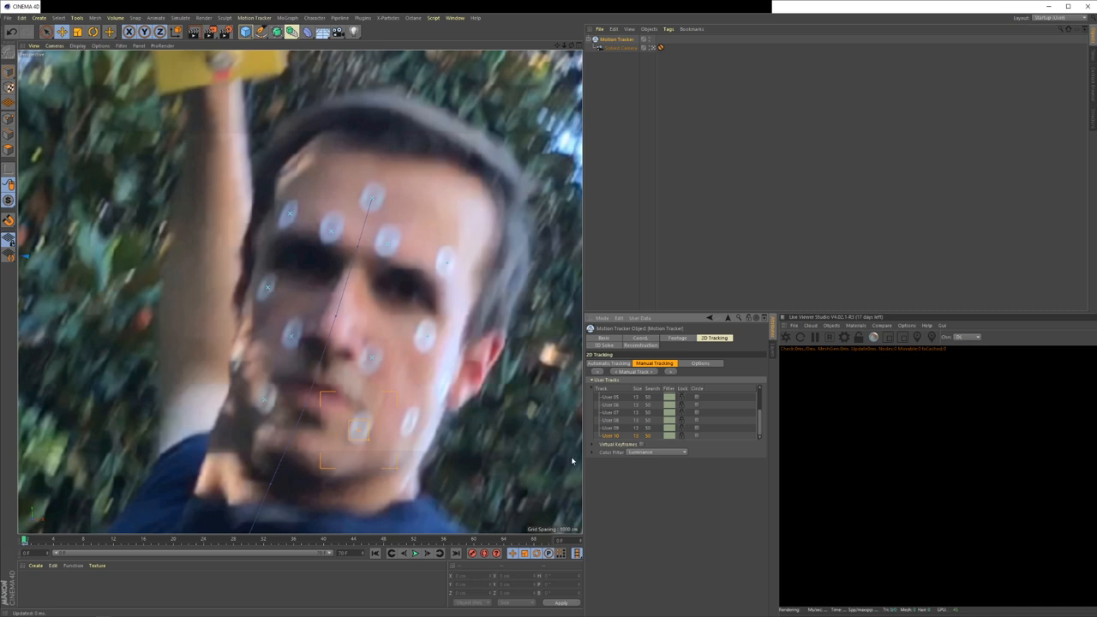
mouse_move(34, 566)
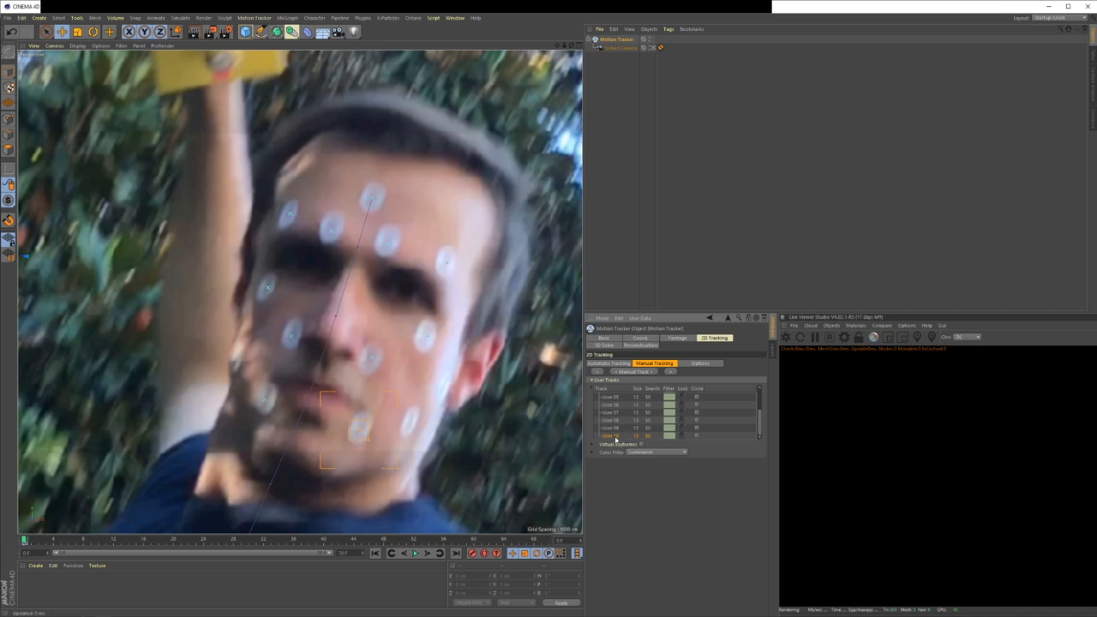
mouse_move(658, 380)
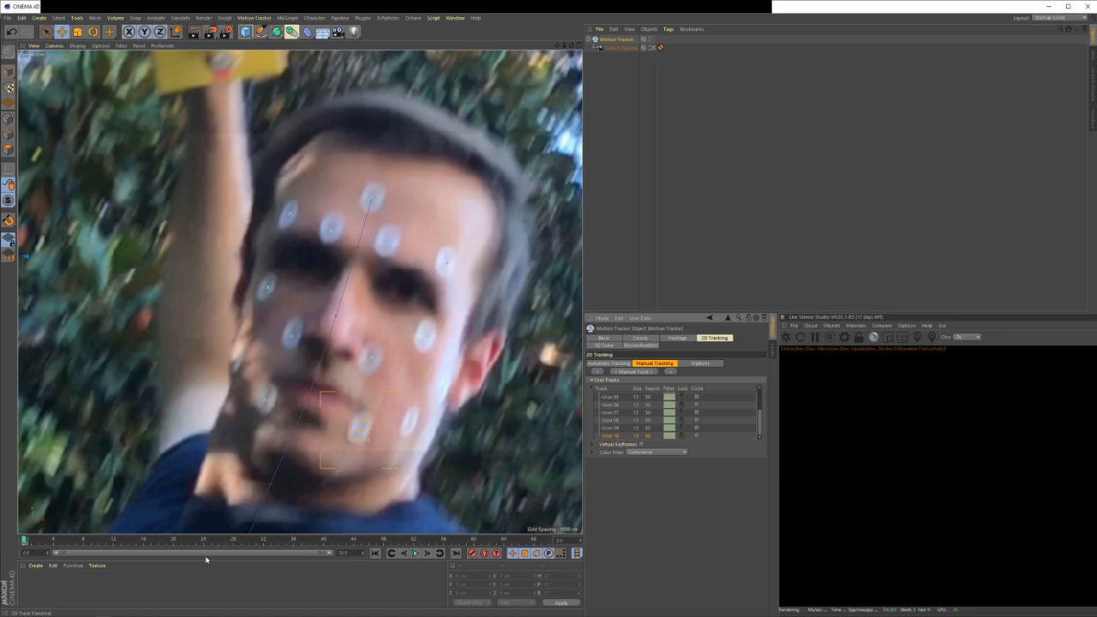
mouse_move(444, 487)
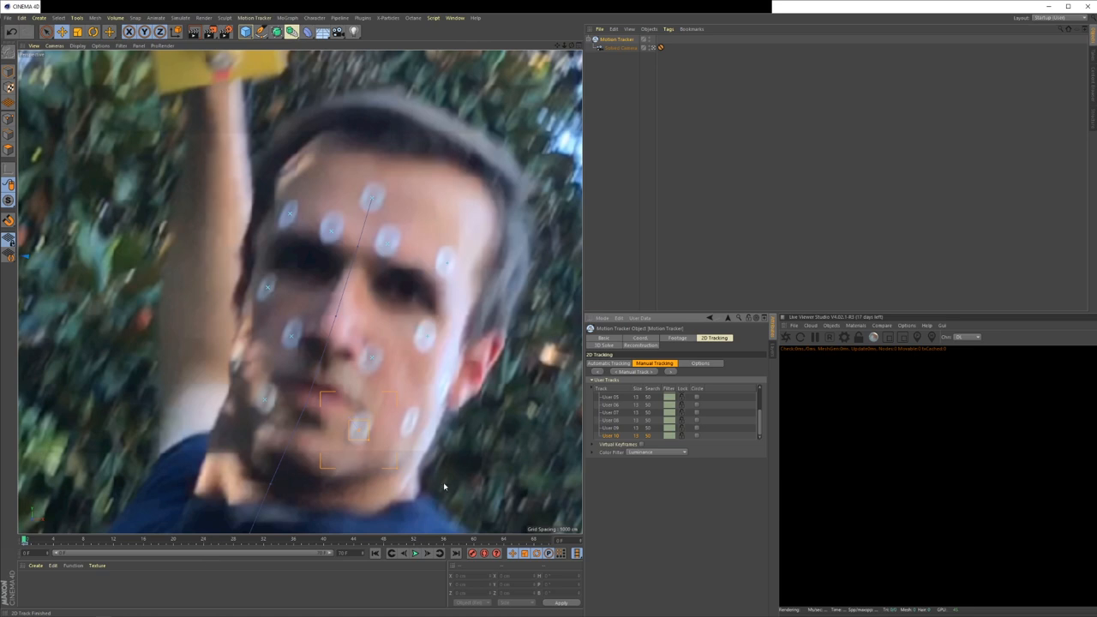
mouse_move(331, 470)
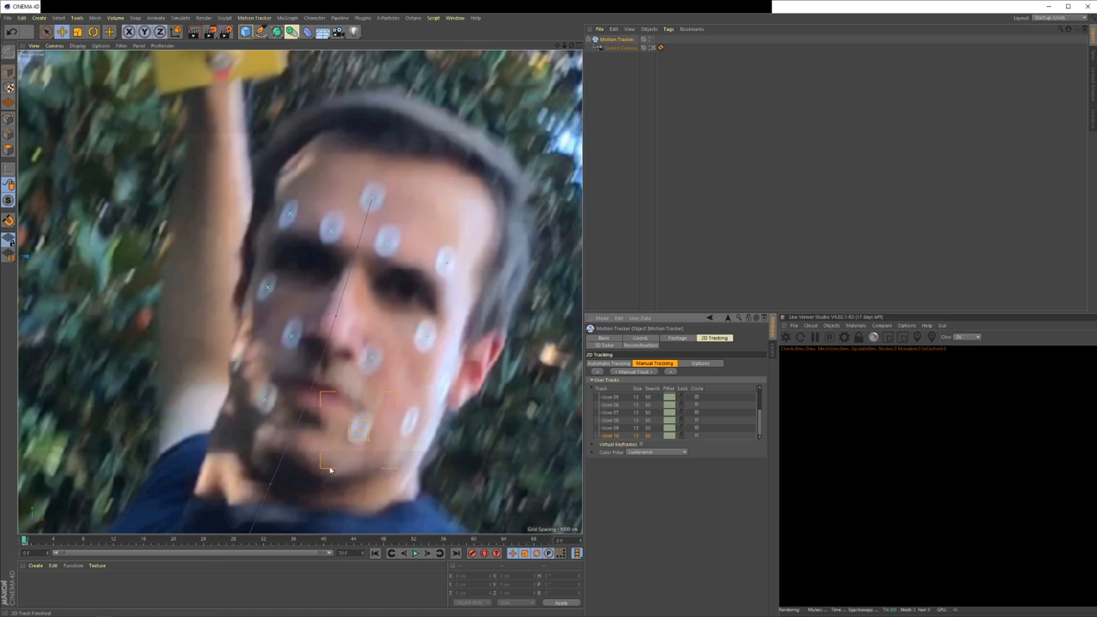
mouse_move(283, 501)
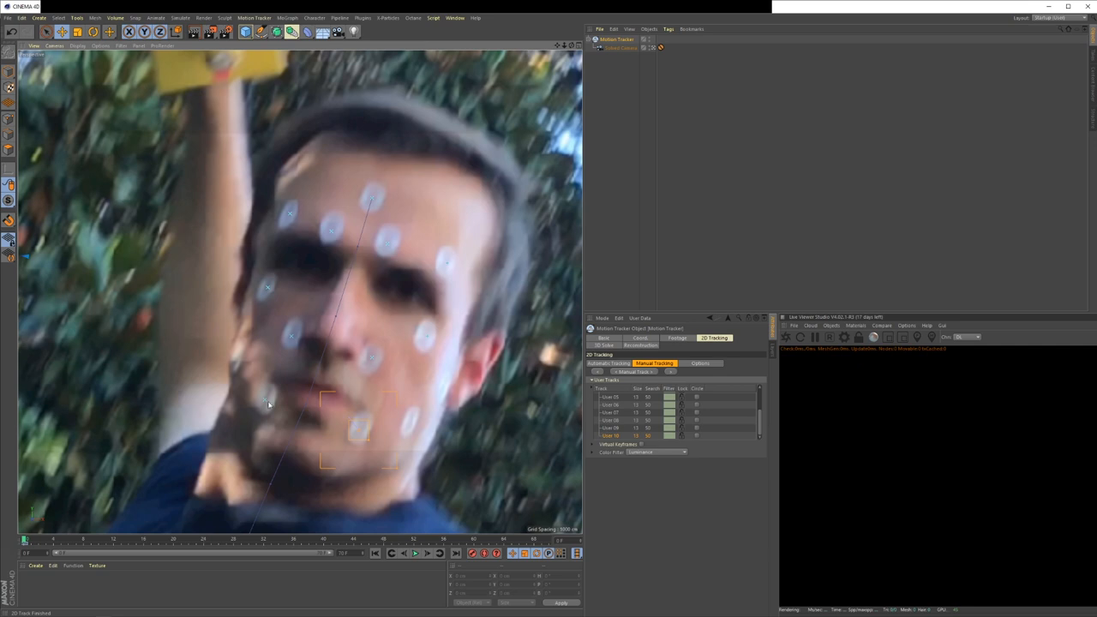
mouse_move(343, 422)
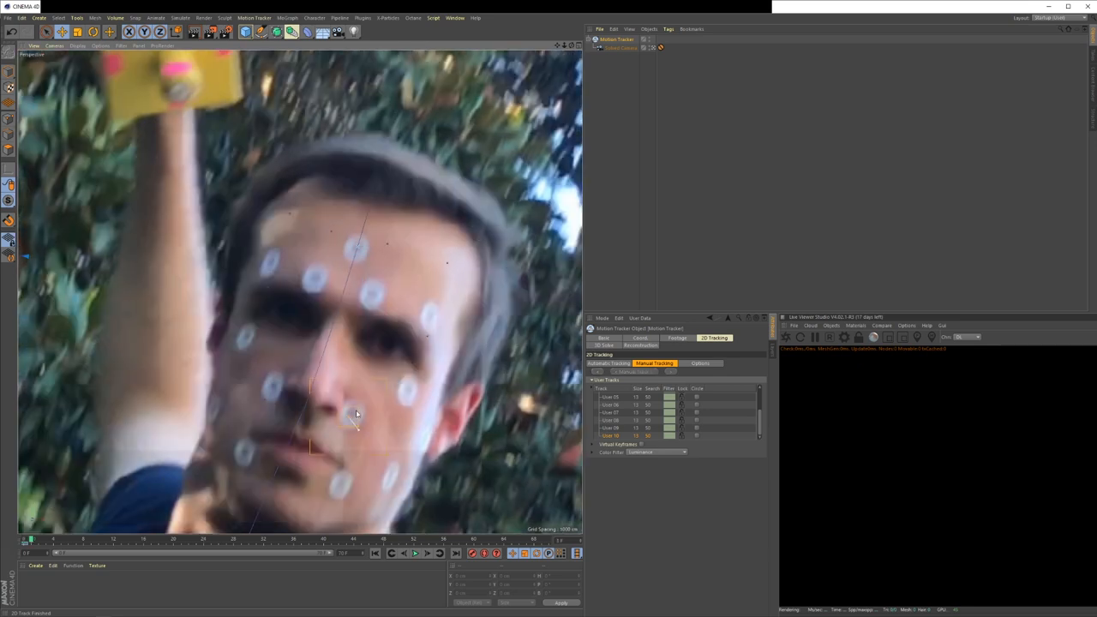
drag(358, 413, 343, 493)
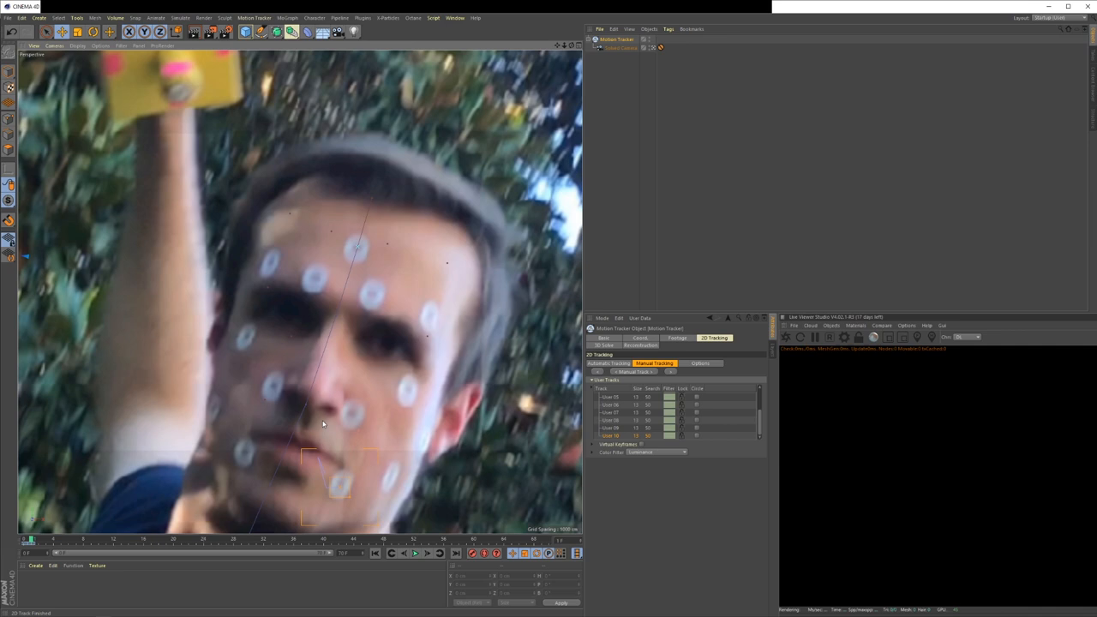
mouse_move(381, 446)
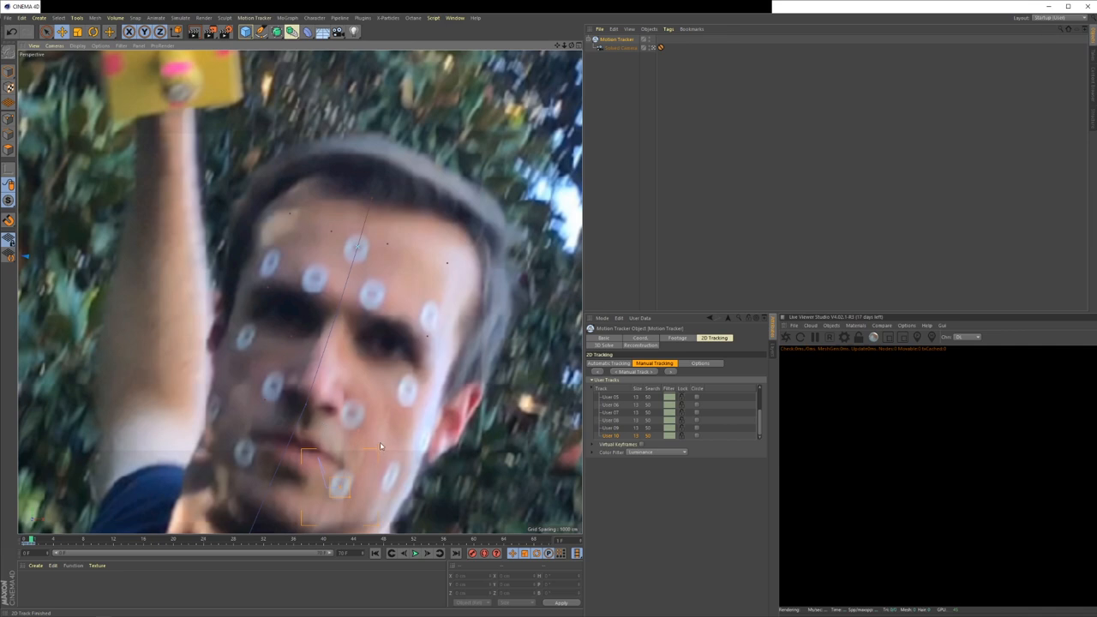
mouse_move(298, 477)
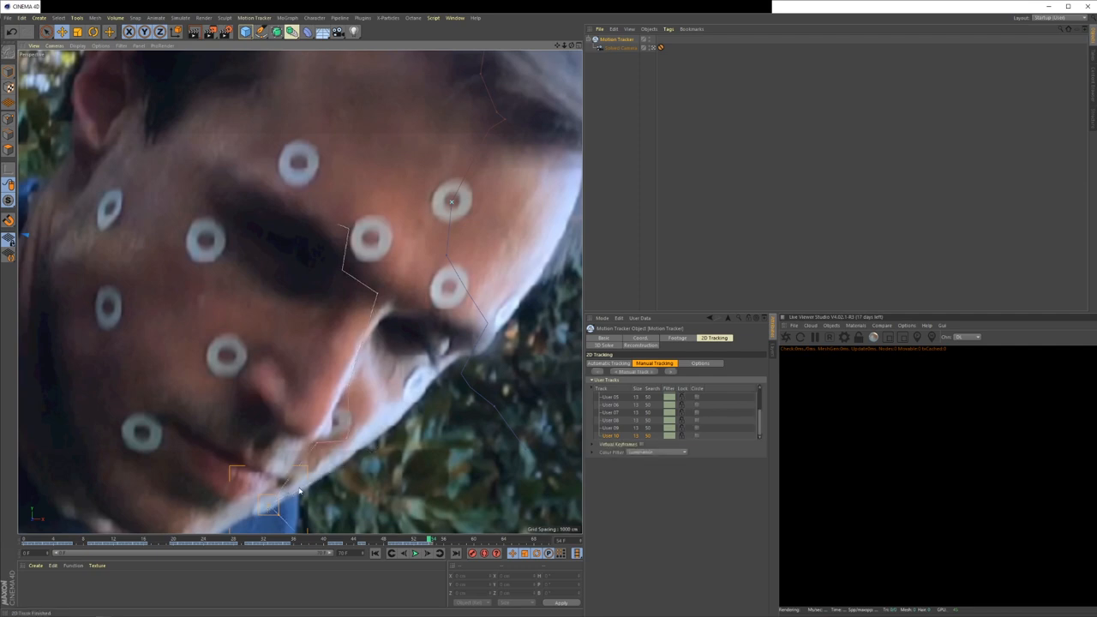
mouse_move(243, 501)
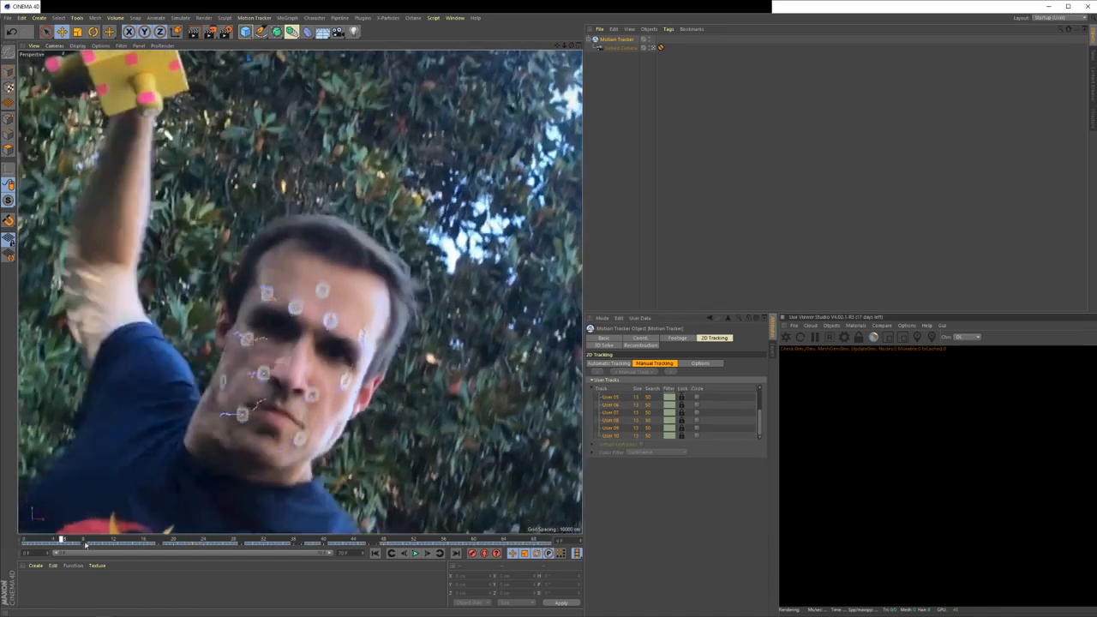
drag(62, 539, 266, 538)
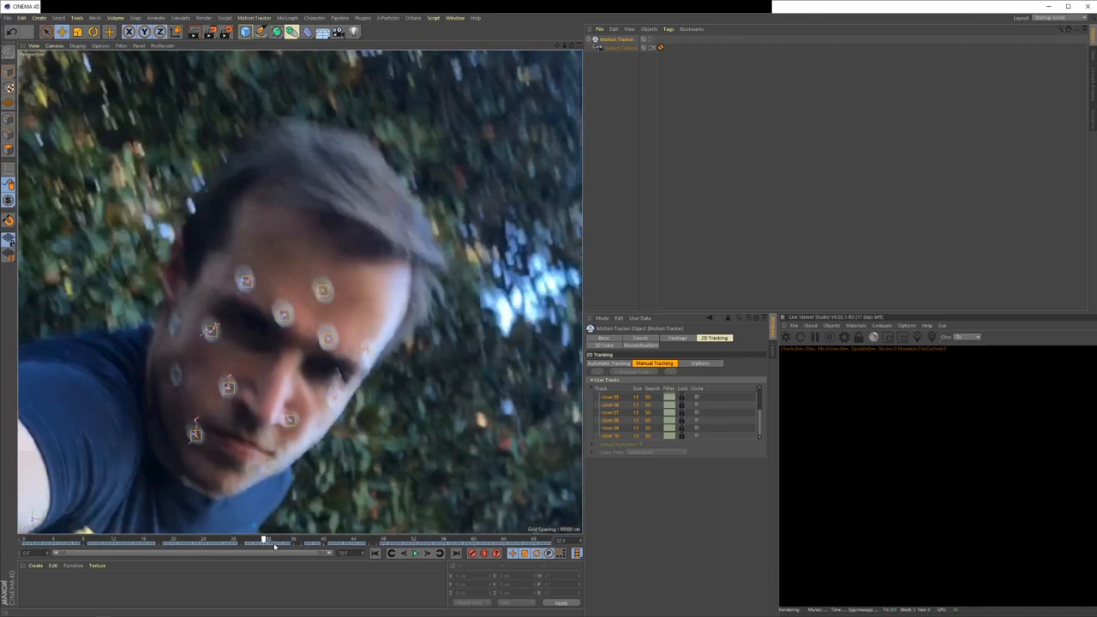
drag(267, 538, 463, 539)
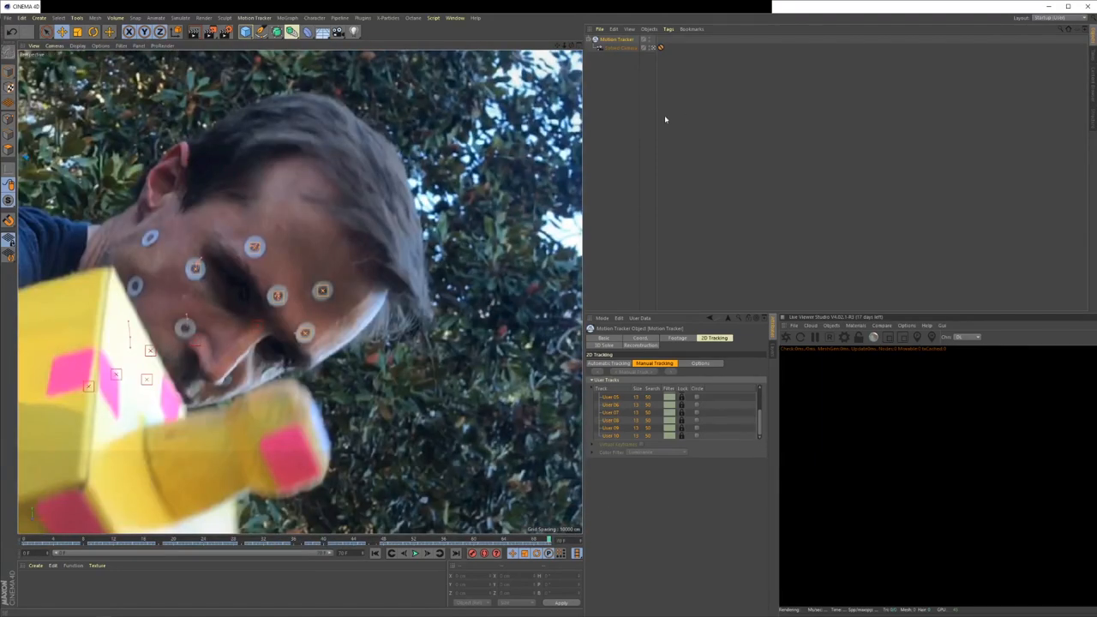
Create an Object Tracker and run the 3D solver for the tracked face from its Reconstruction settings
click(254, 17)
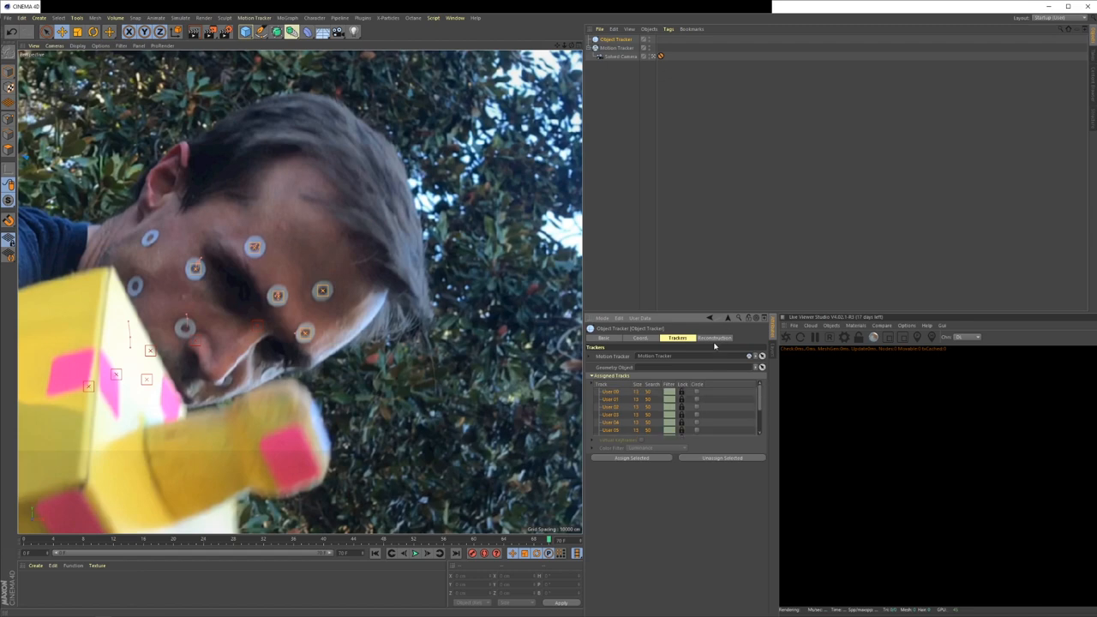
click(713, 336)
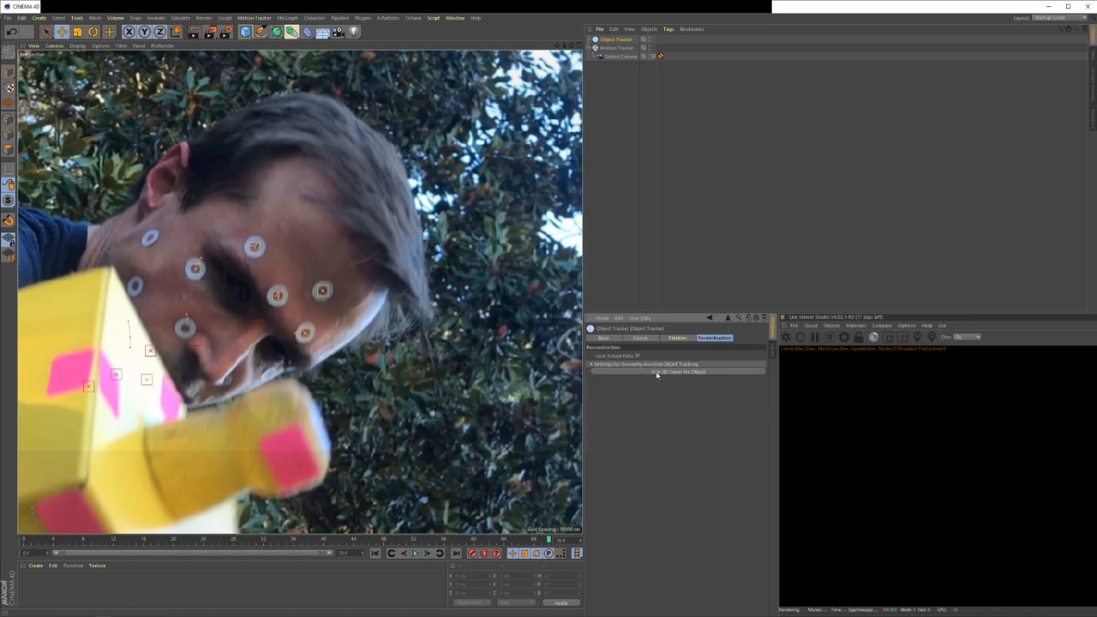
click(678, 372)
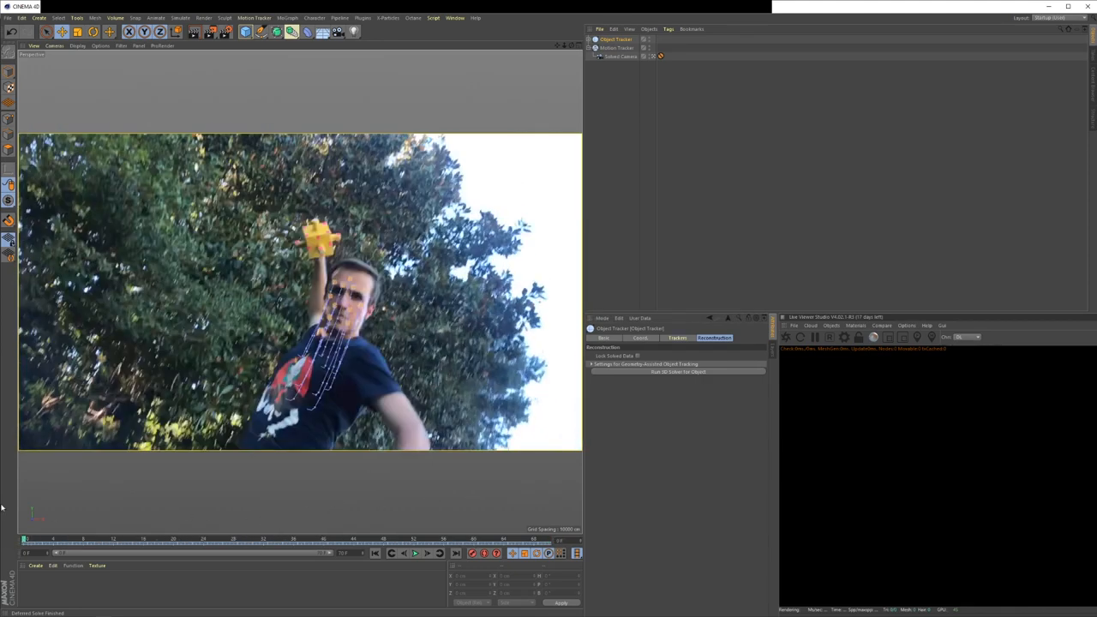
Add a Null and give it a Constraint tag so it can follow the face trackers
click(615, 48)
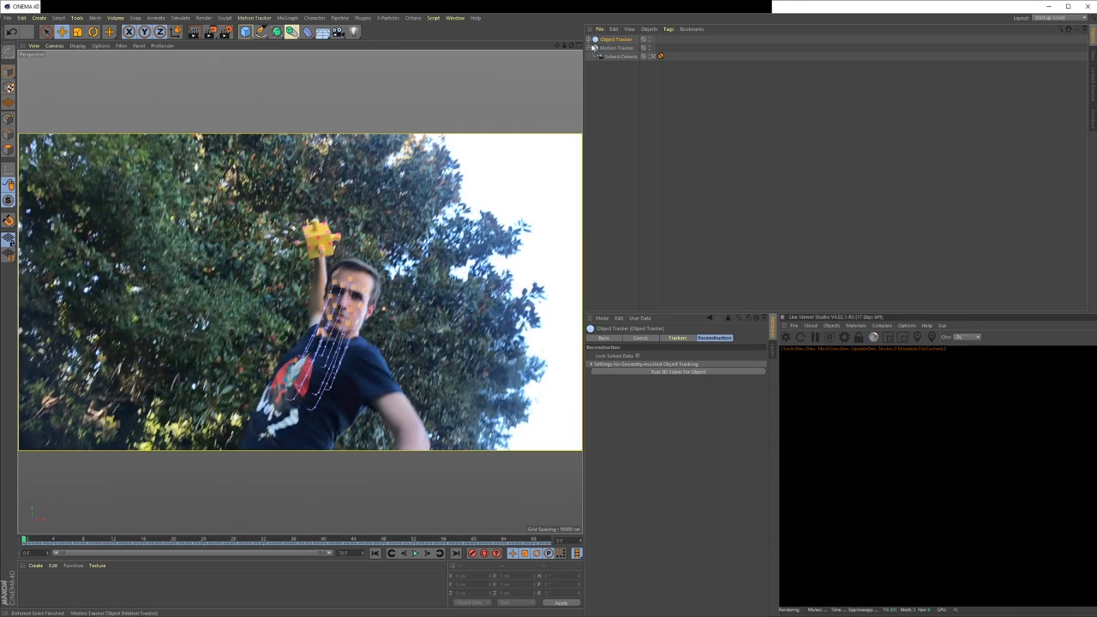
click(247, 31)
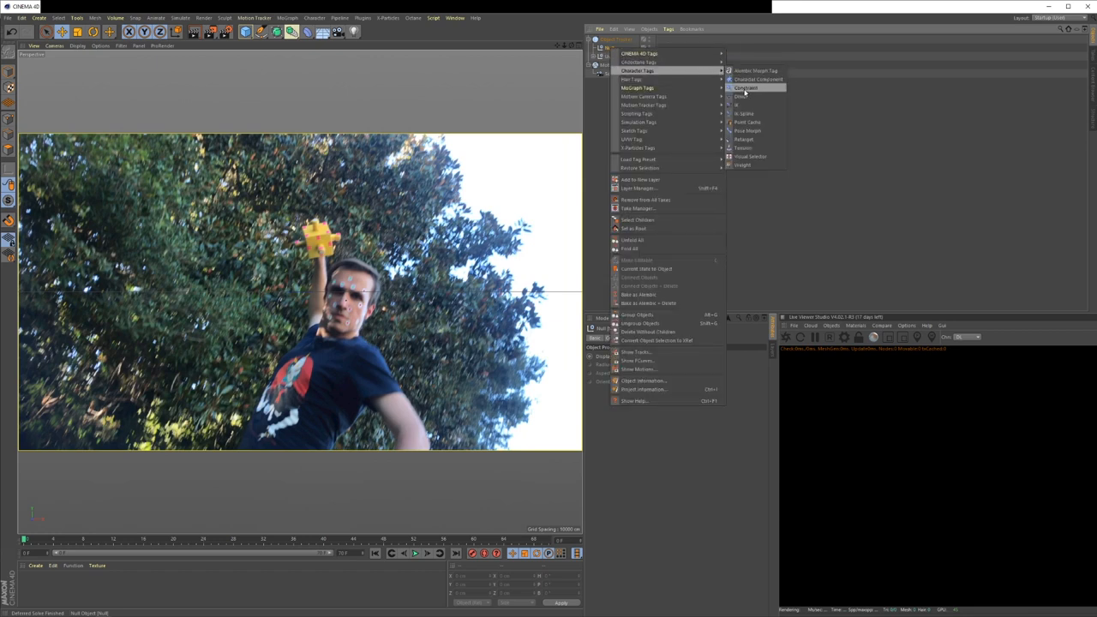
click(747, 88)
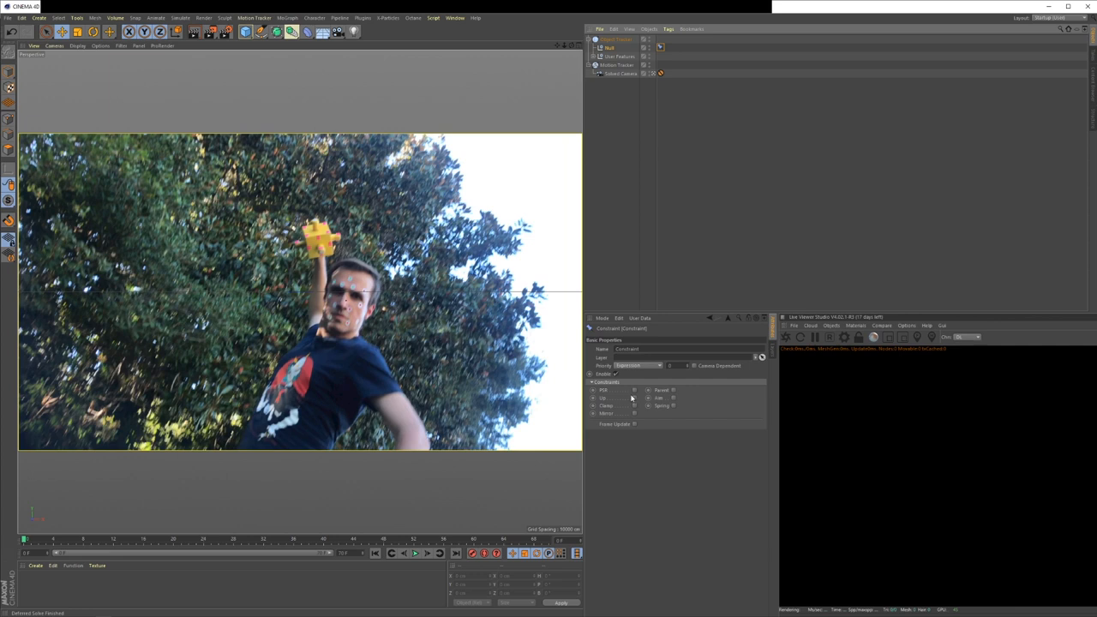
mouse_move(631, 393)
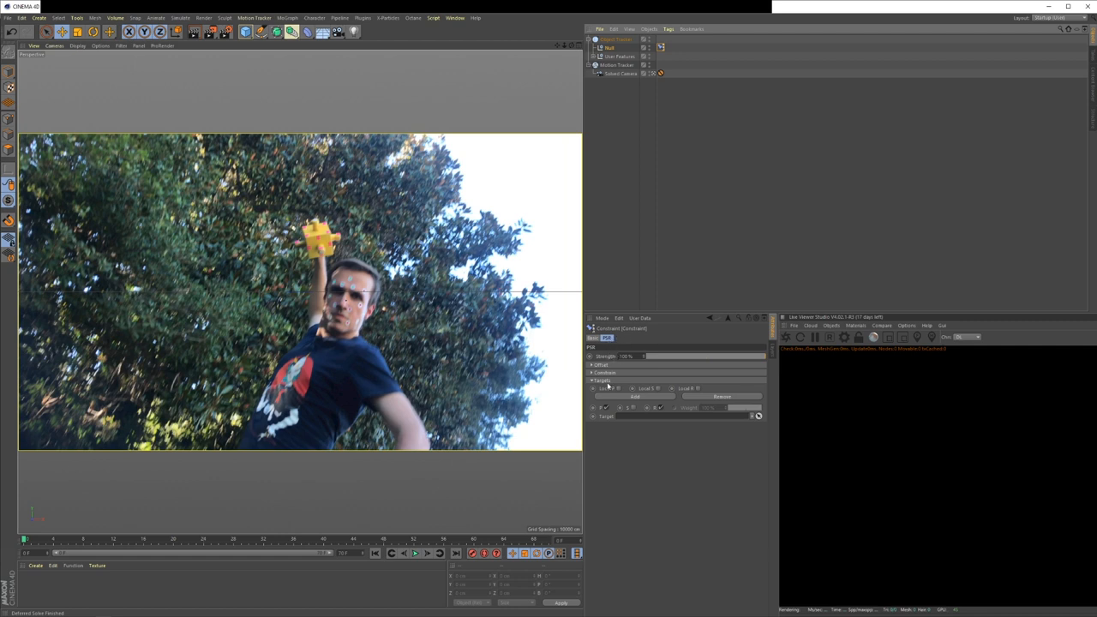
mouse_move(679, 216)
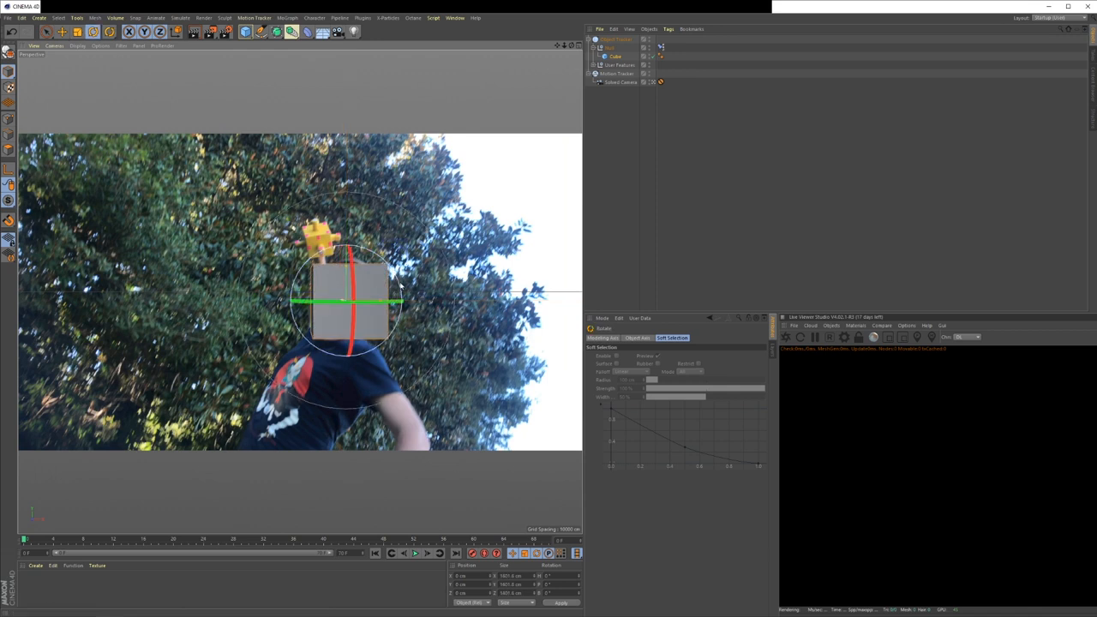
Rotate and tilt the cube until it matches the head's orientation
drag(385, 283, 394, 318)
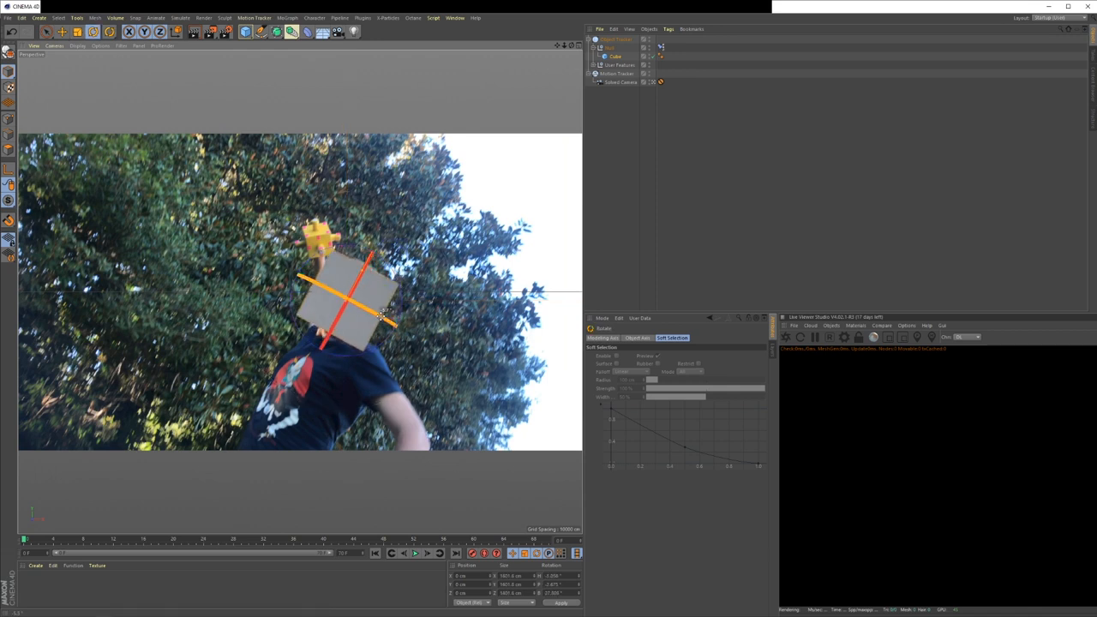
drag(380, 323, 339, 288)
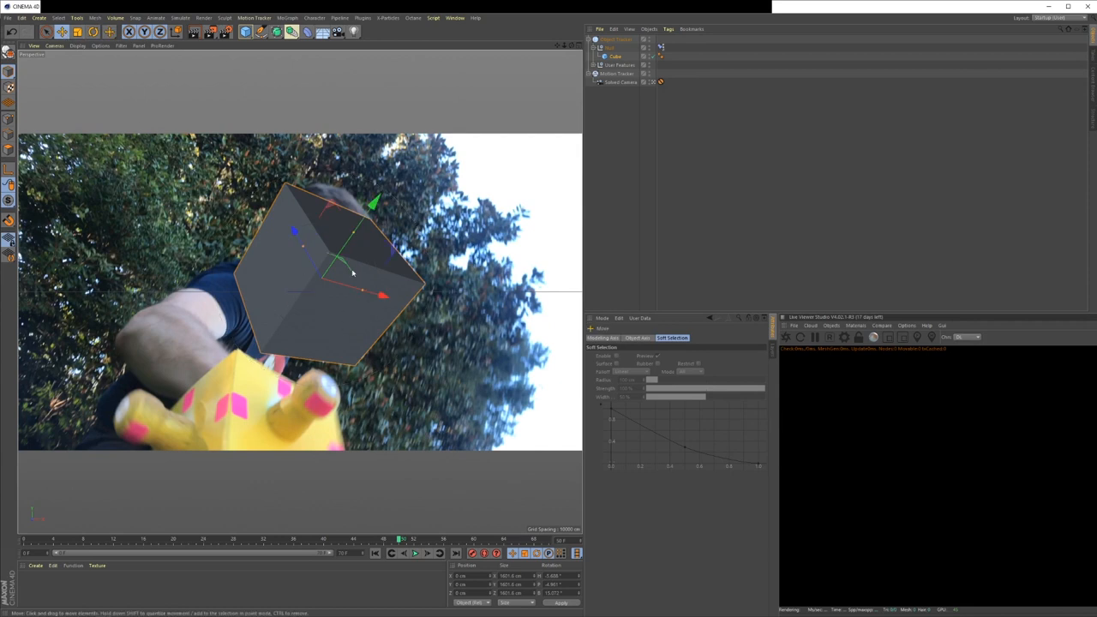
drag(352, 272, 346, 248)
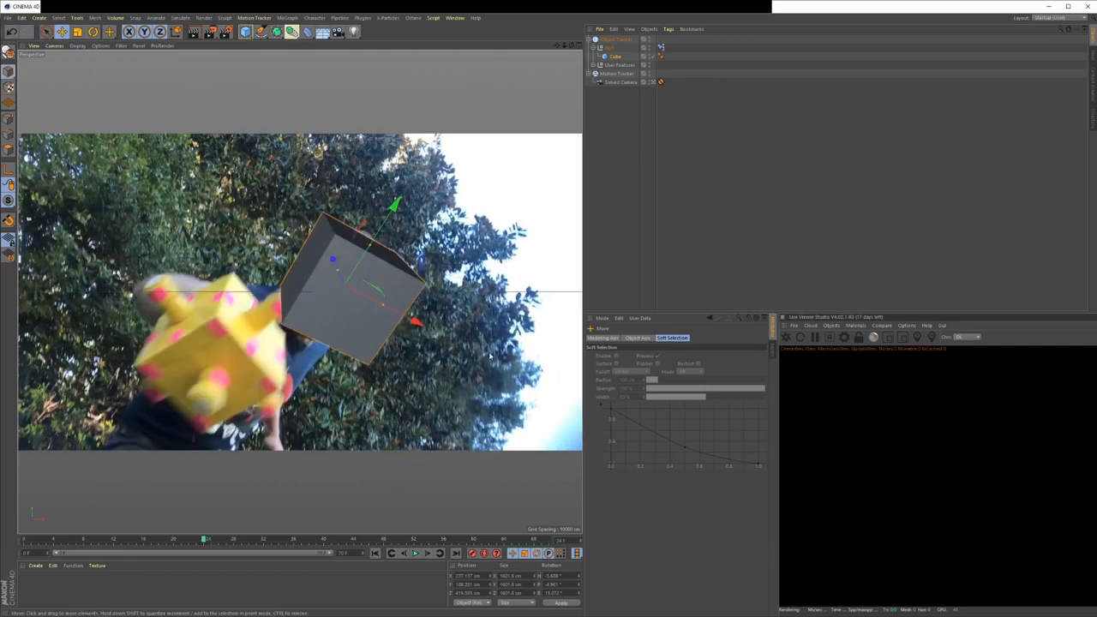
mouse_move(319, 250)
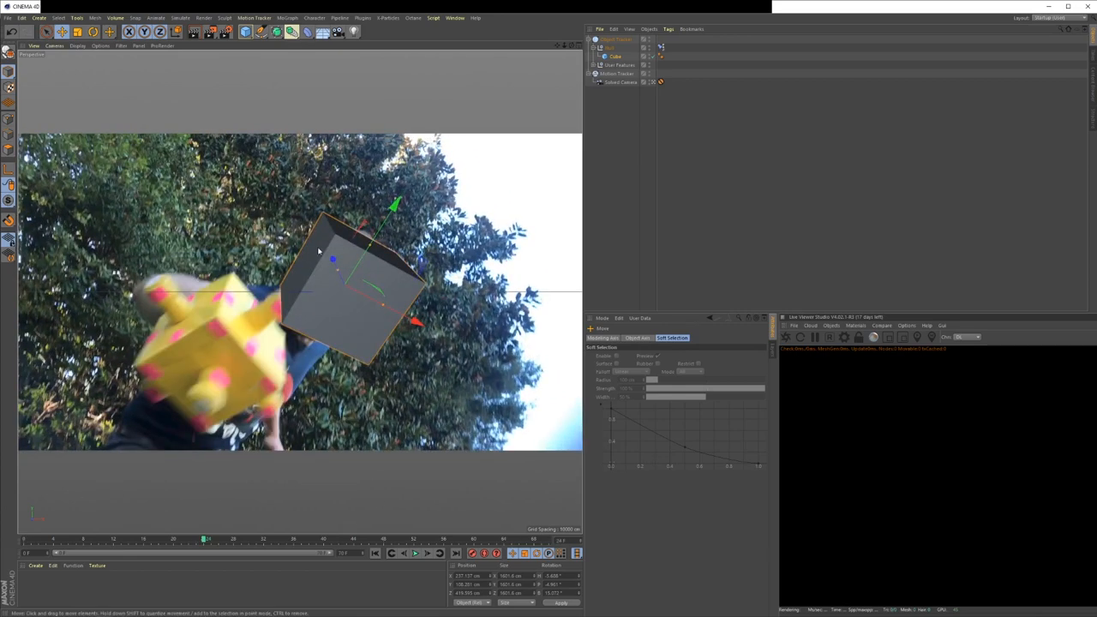
mouse_move(168, 440)
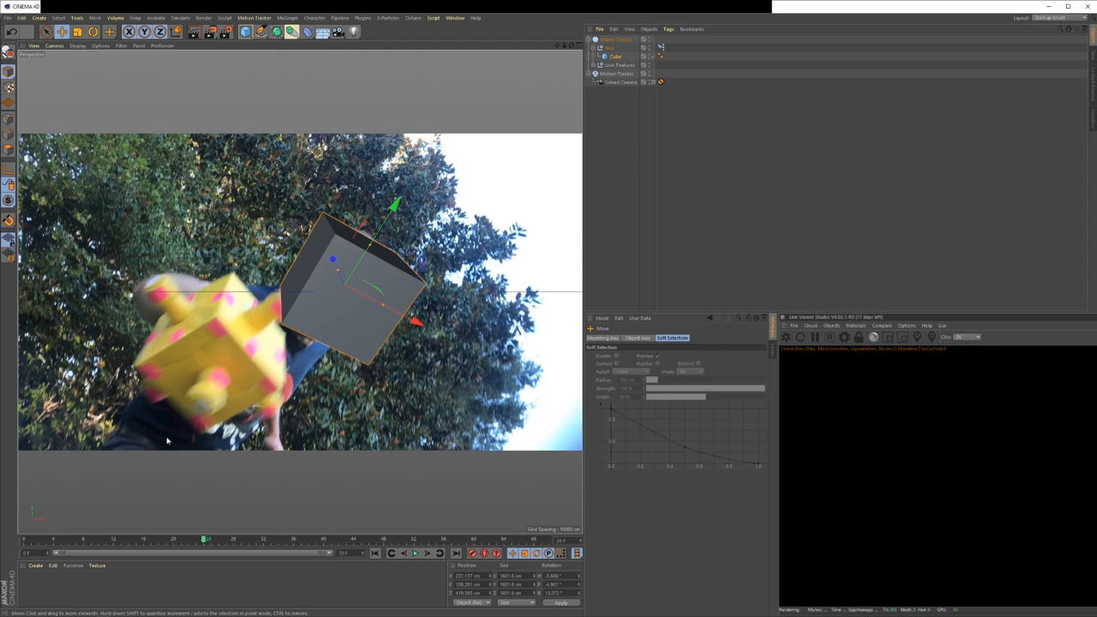
mouse_move(198, 239)
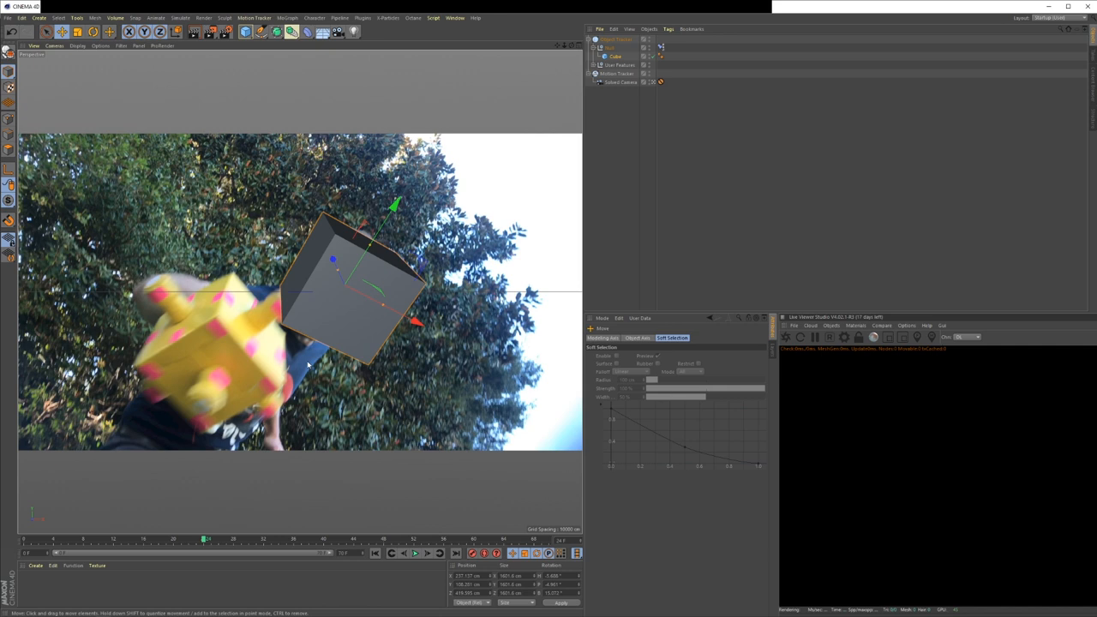
mouse_move(439, 371)
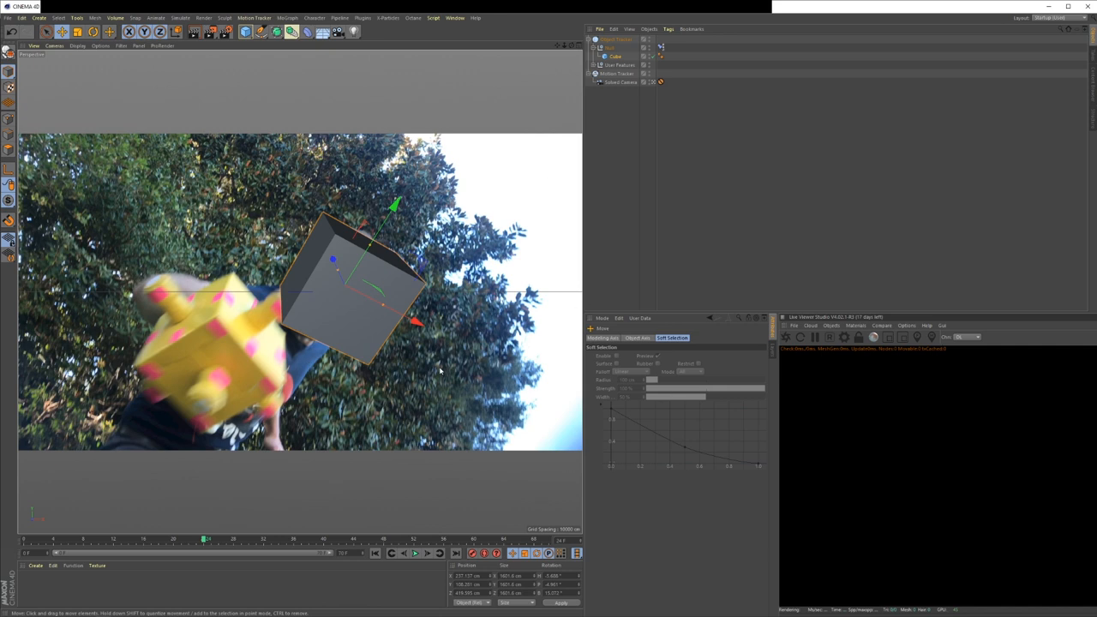